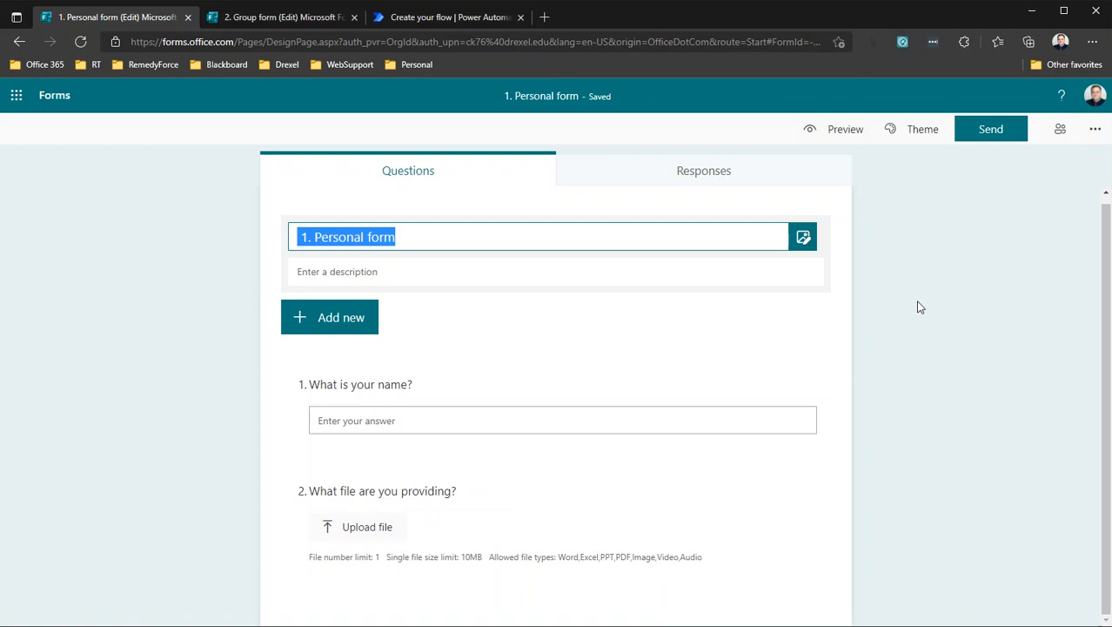
mouse_move(890, 293)
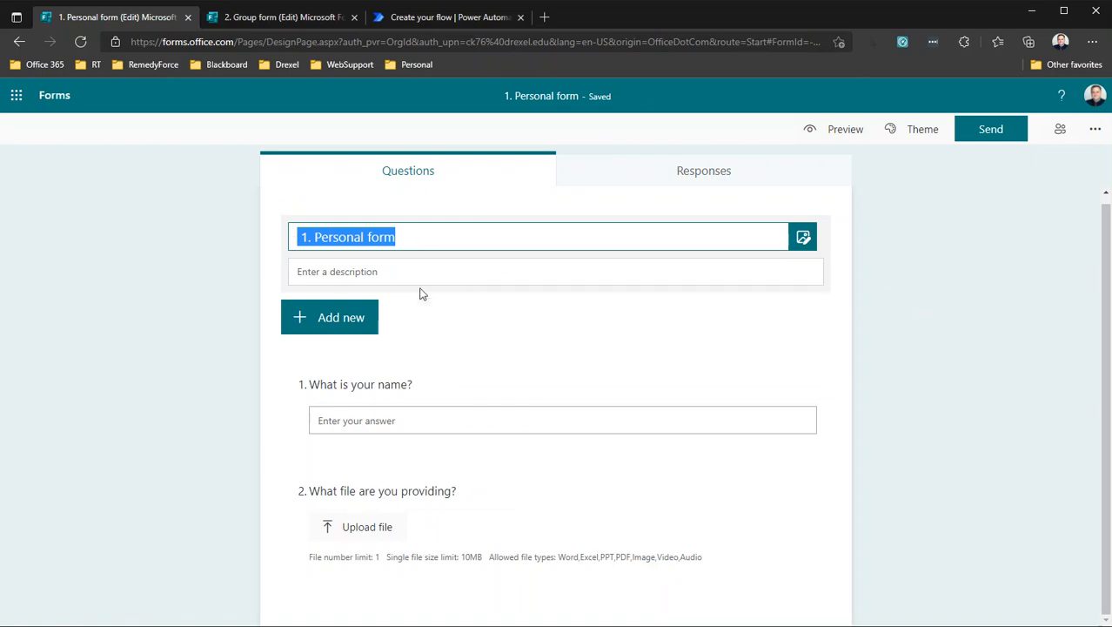
mouse_move(521, 346)
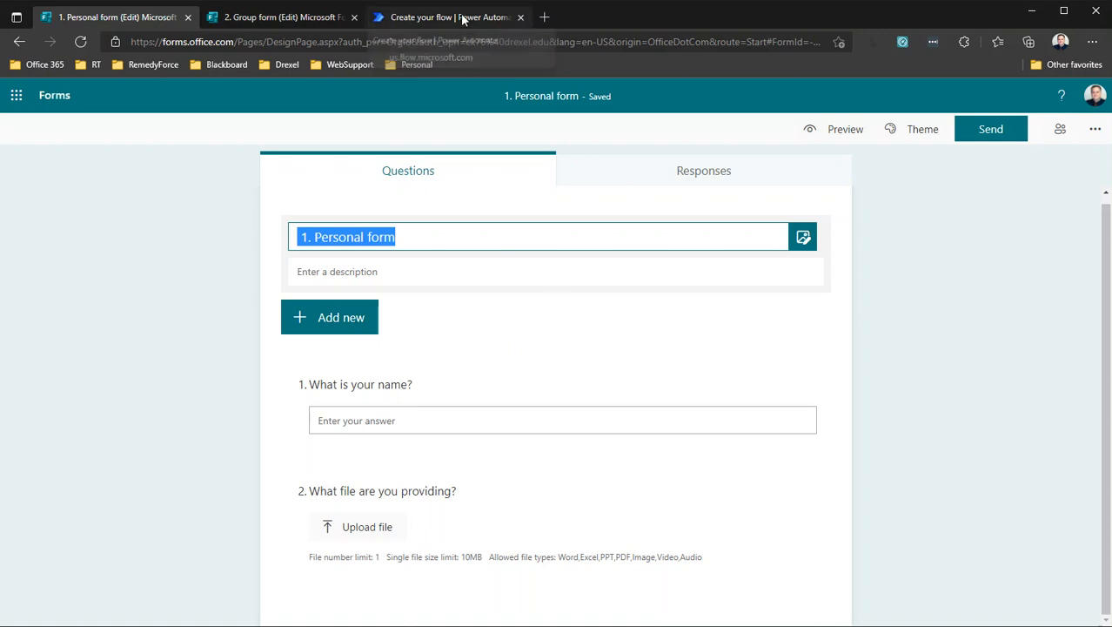
- Switch from Microsoft Forms to the Power Automate cloud flows list tab
click(444, 17)
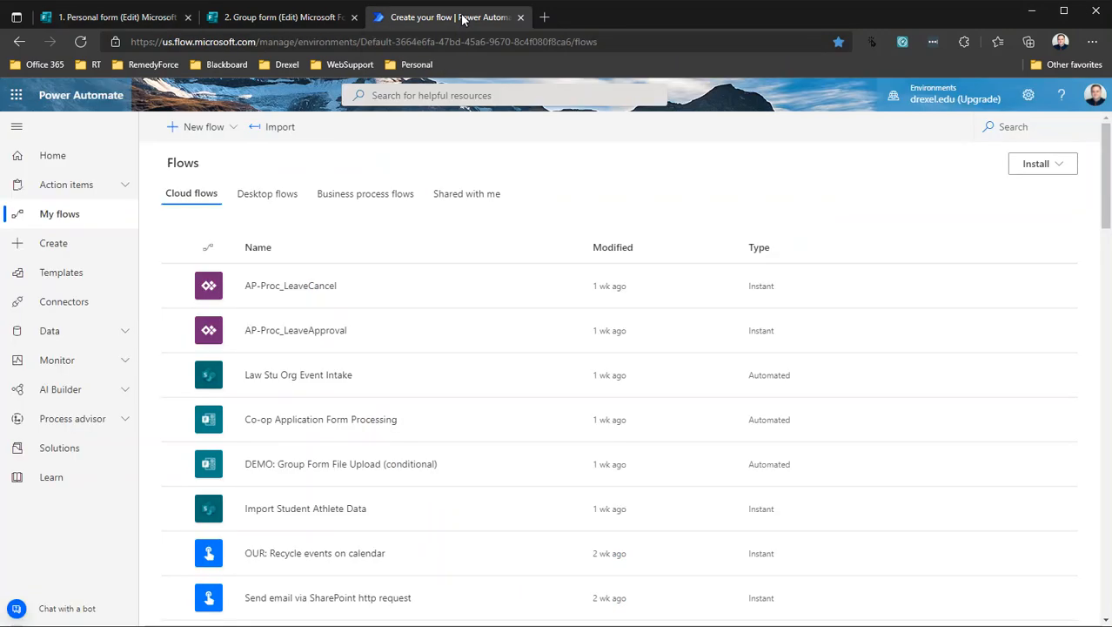
- Create automated flow 'Personal form flow' with the 'When a new response is submitted' trigger
click(53, 243)
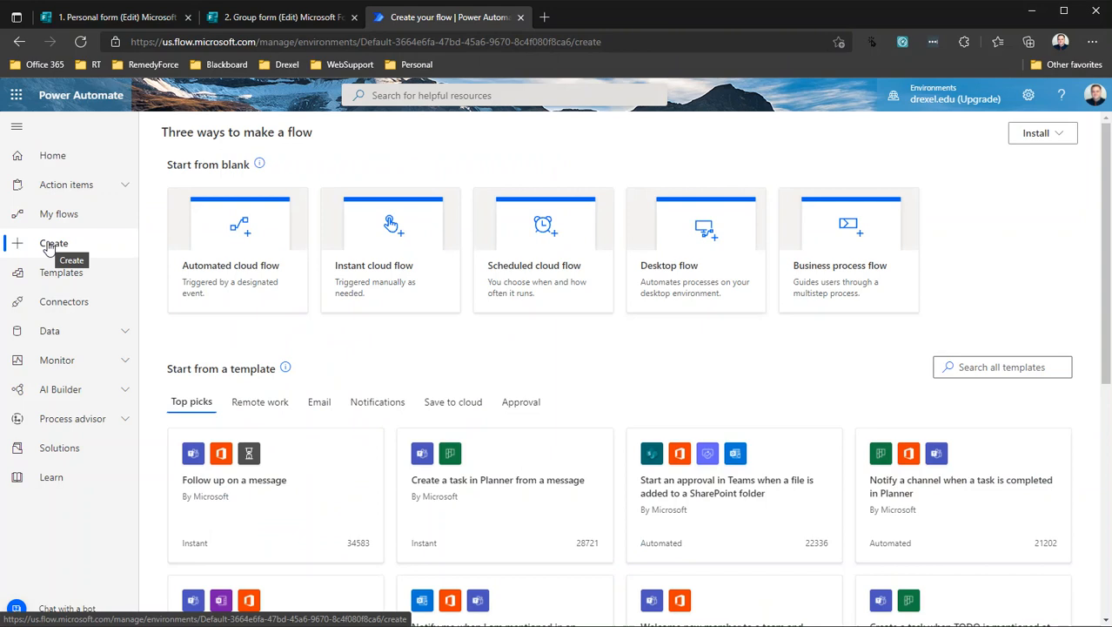
mouse_move(179, 269)
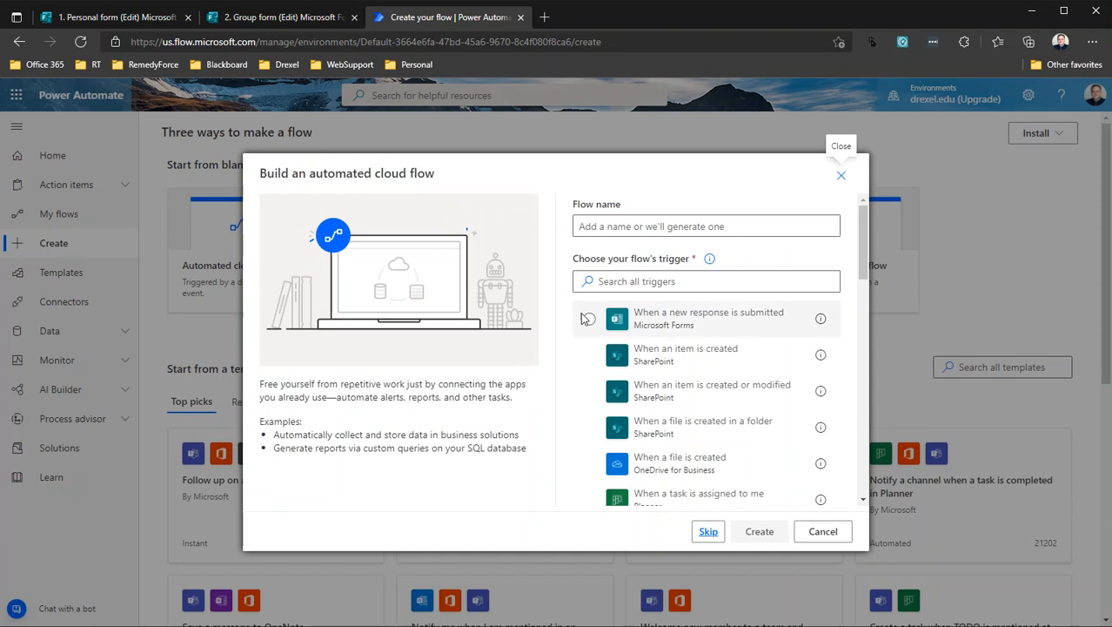
click(709, 318)
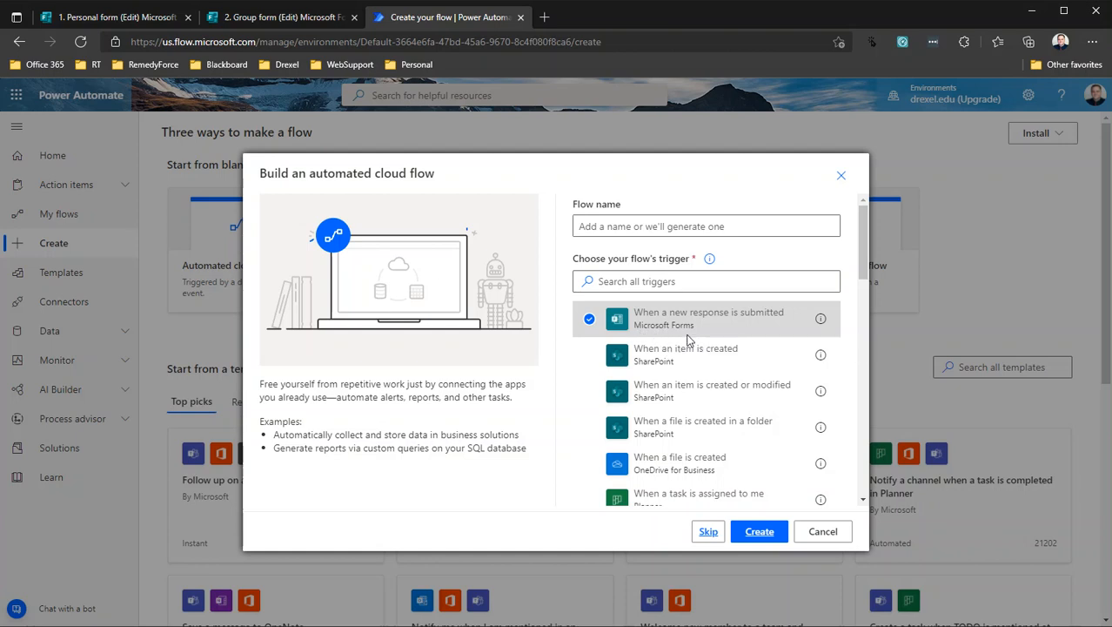
click(705, 226)
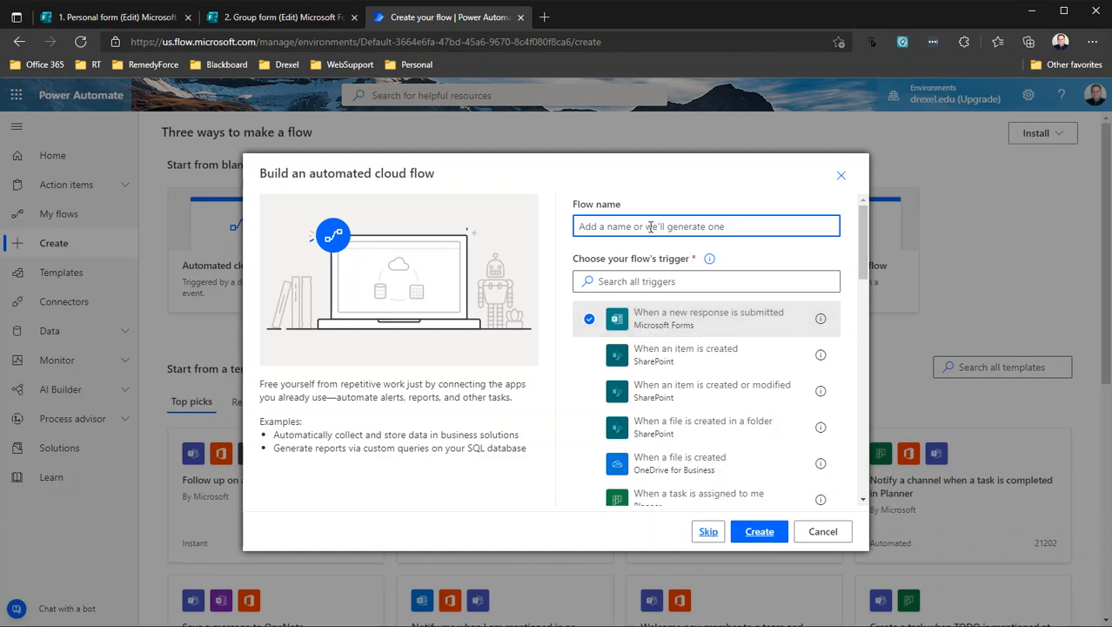
text(Personal form flow)
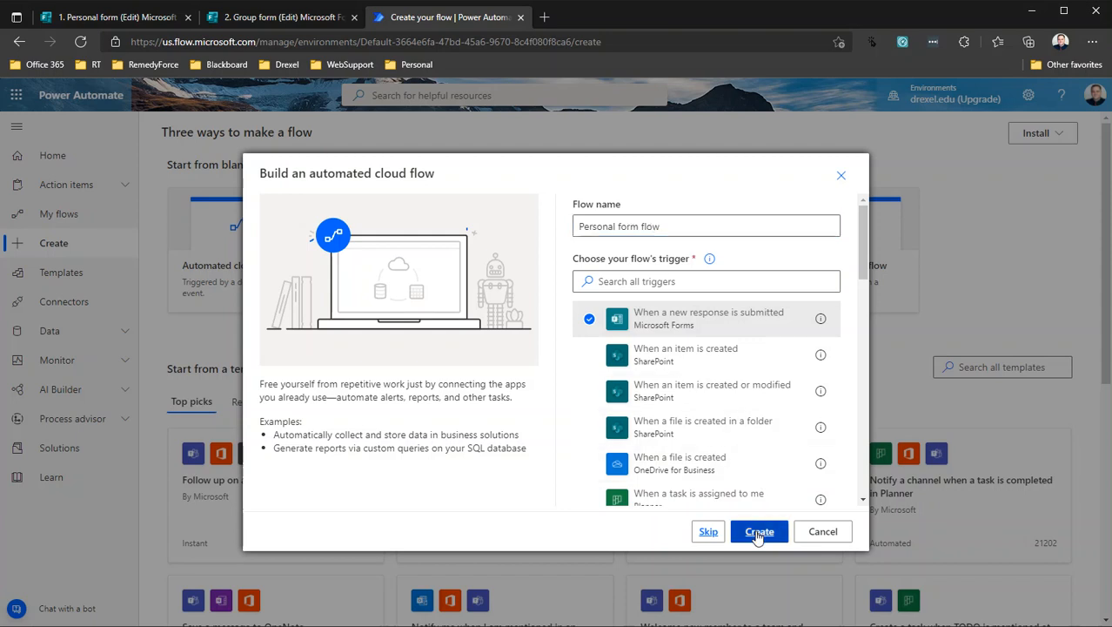
click(759, 530)
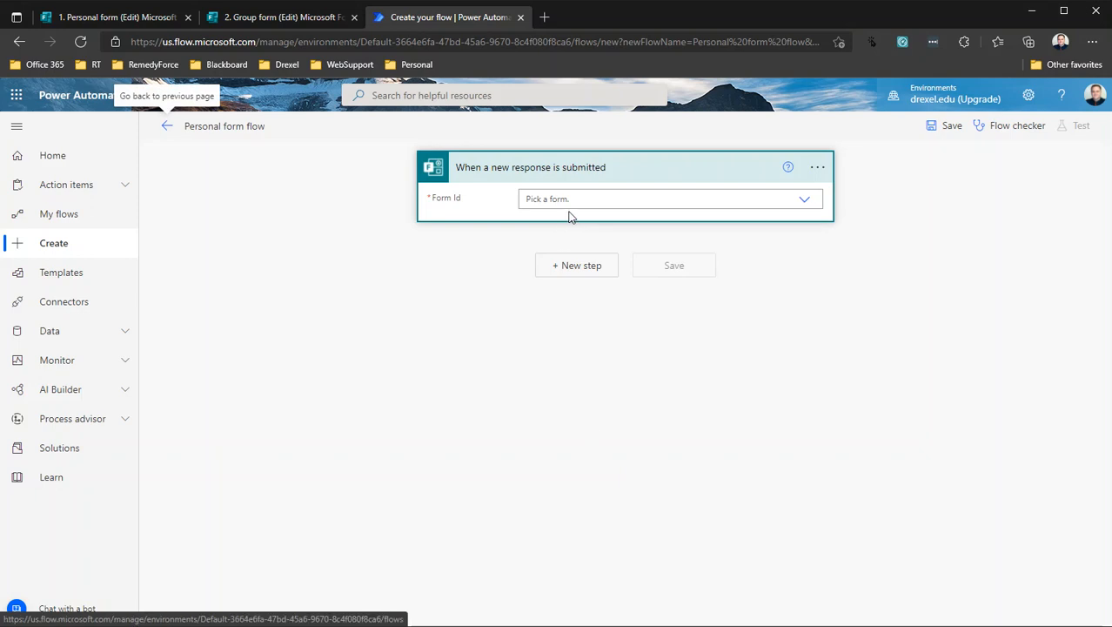
mouse_move(525, 215)
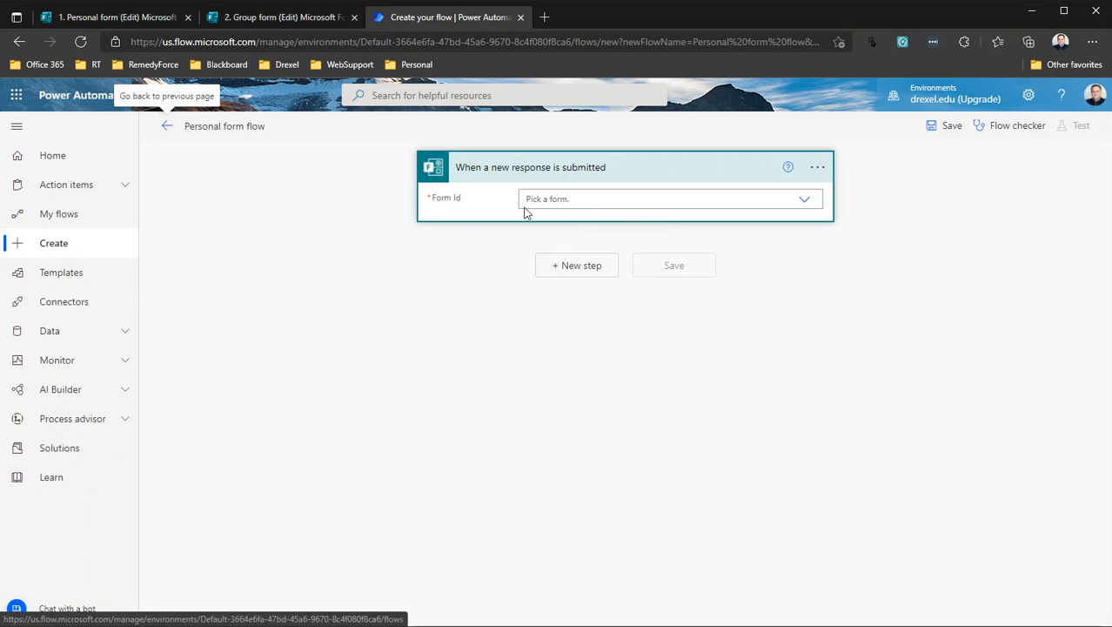
- Set the trigger's Form Id to '1. Personal form' and close the dropdown
click(666, 198)
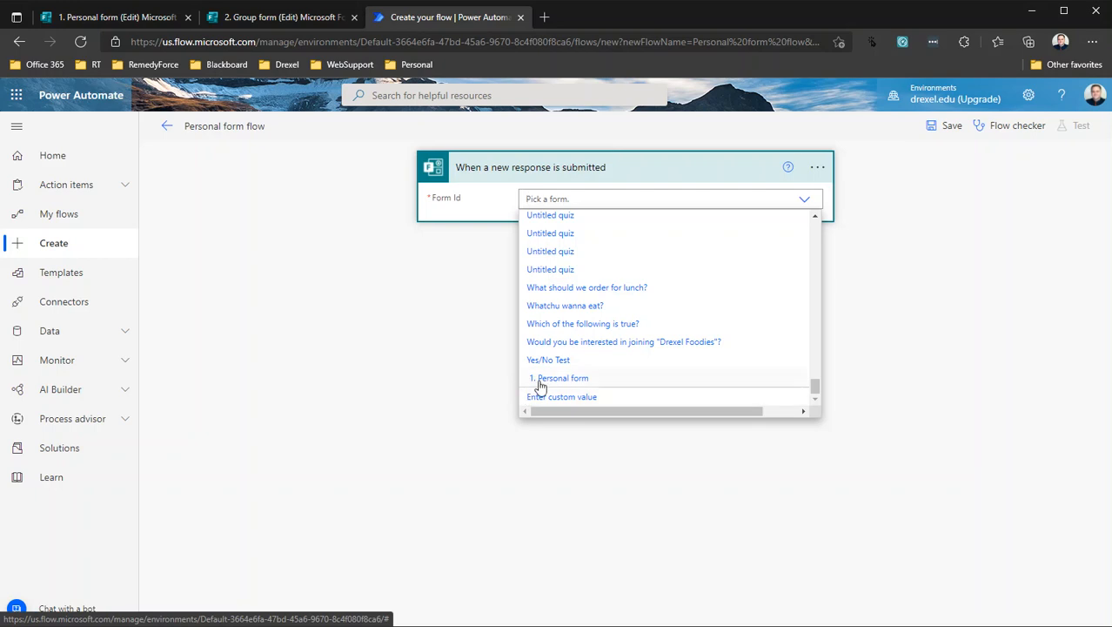
mouse_move(565, 387)
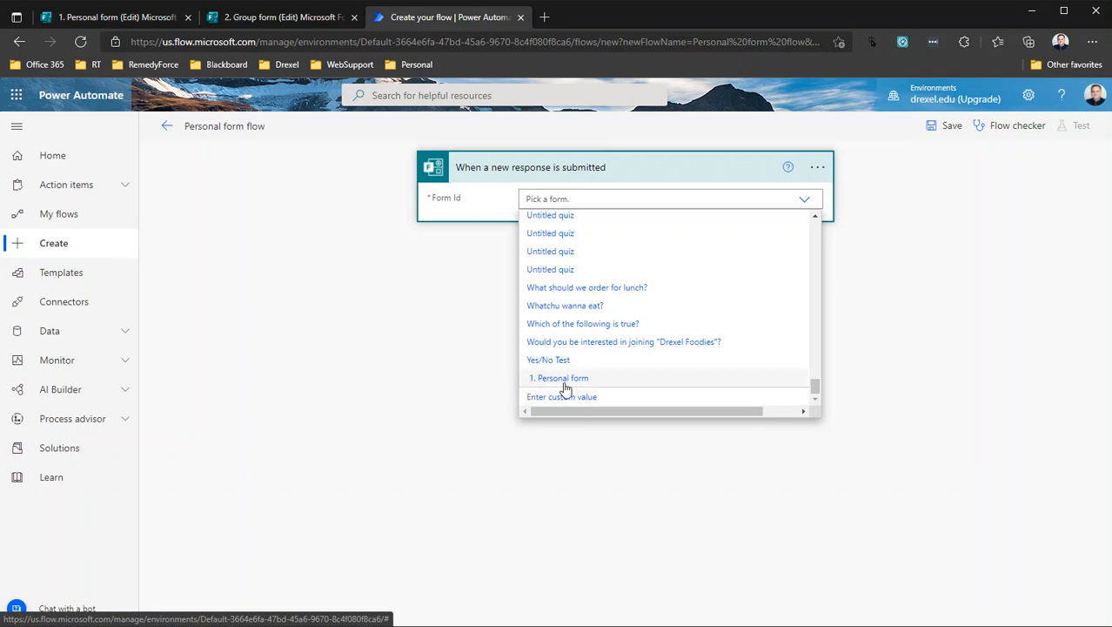
click(558, 377)
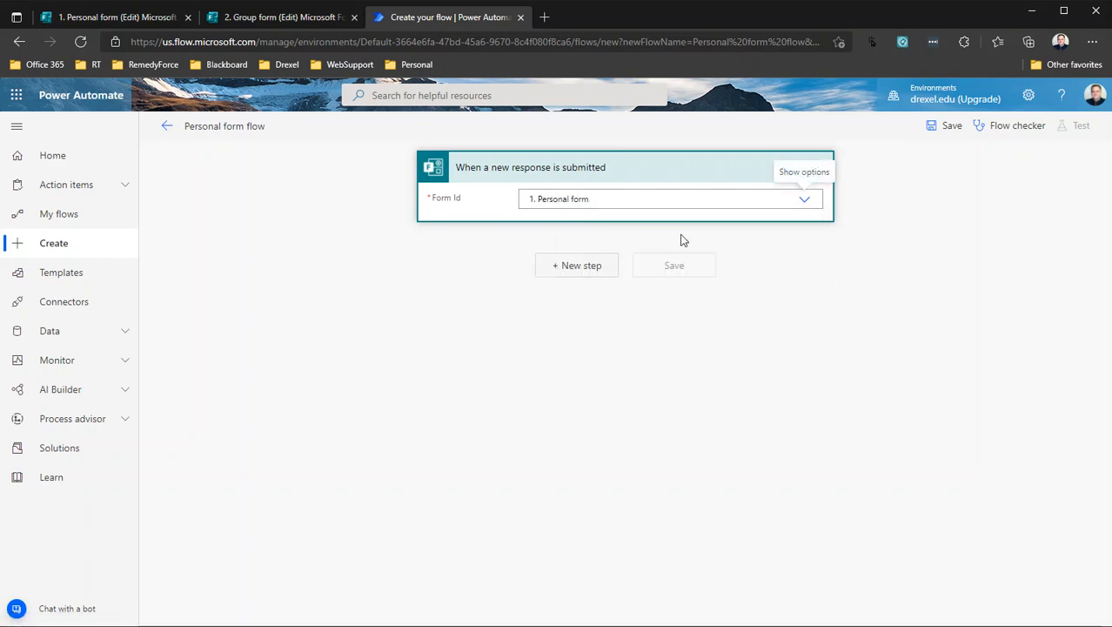
click(802, 199)
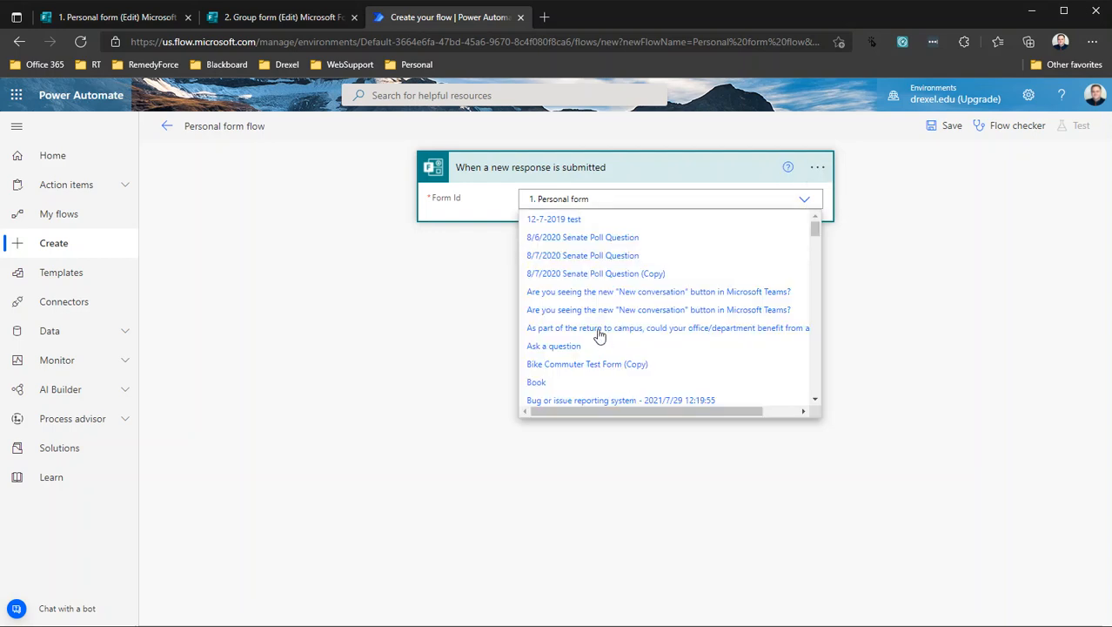
scroll(down, 3)
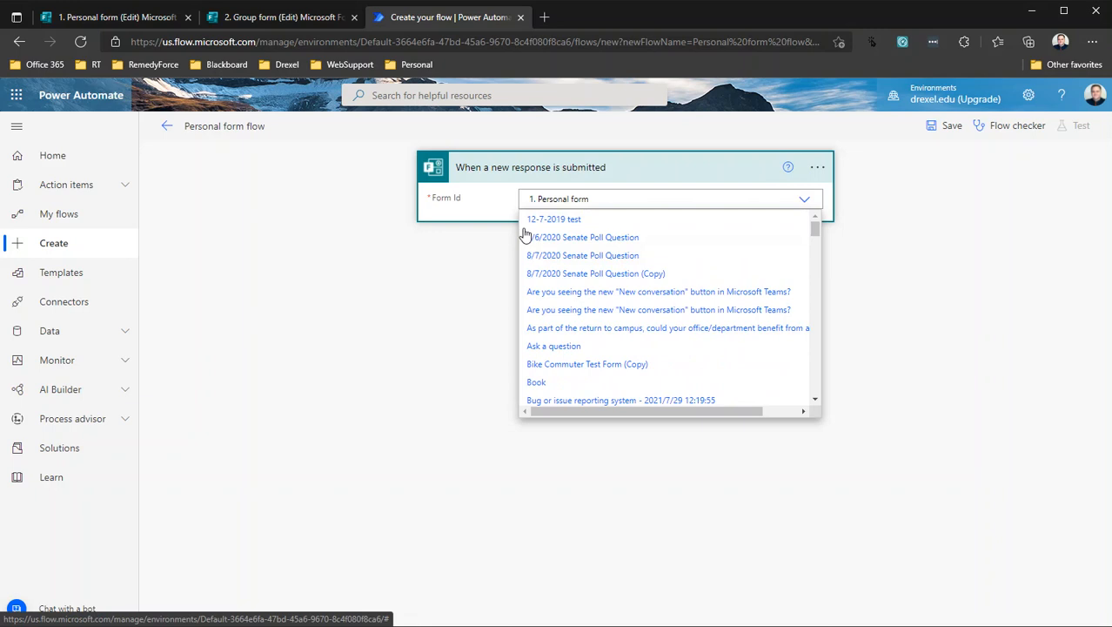
scroll(down, 3)
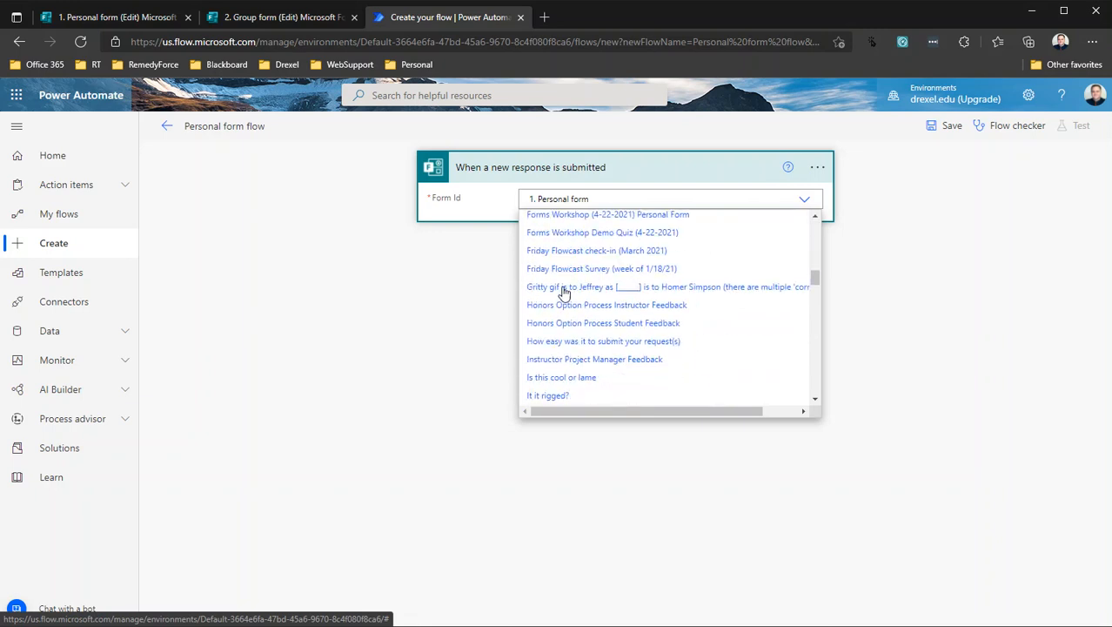
scroll(down, 3)
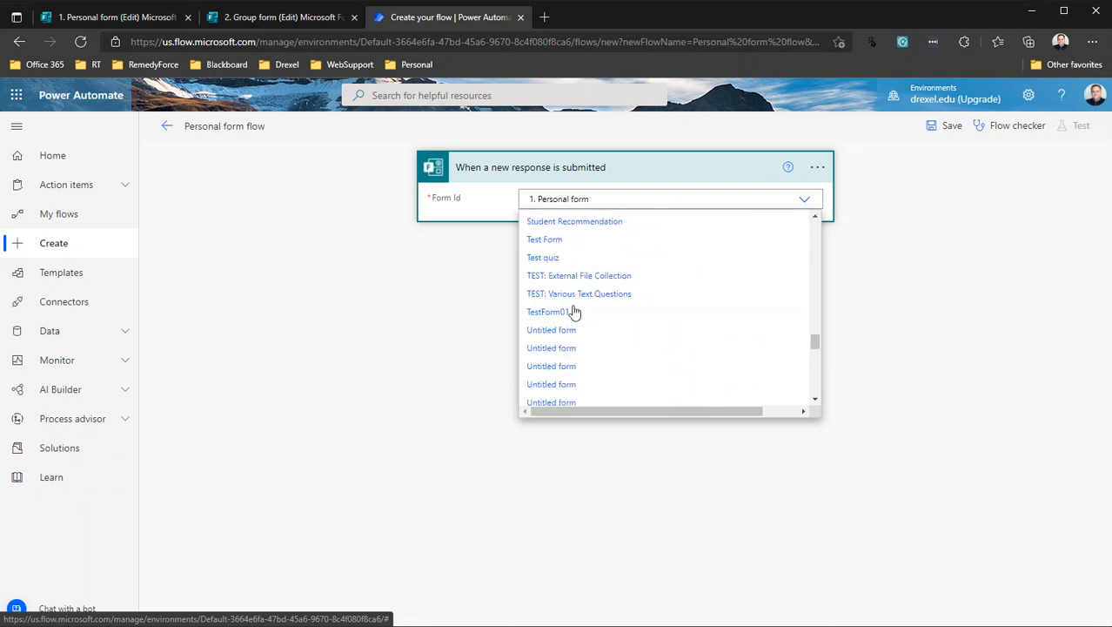
scroll(down, 3)
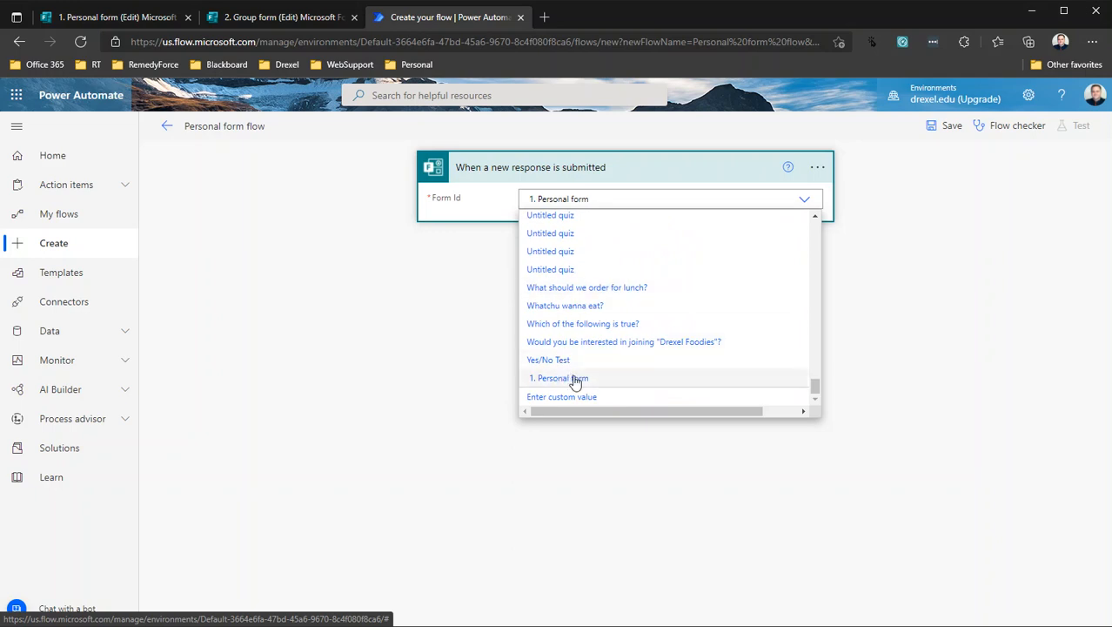
mouse_move(495, 310)
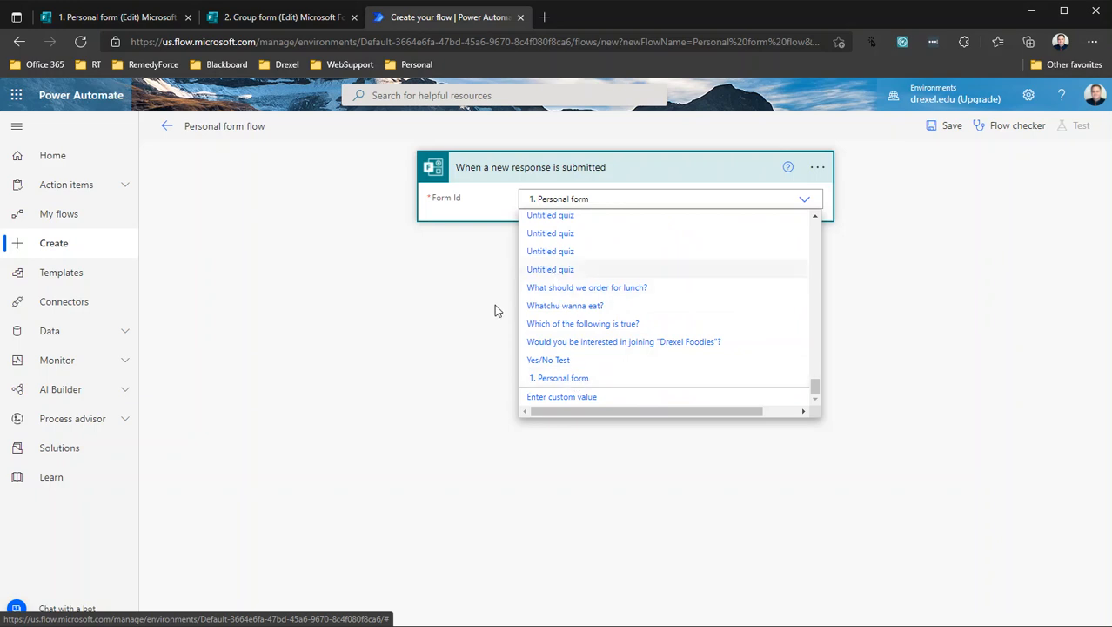
click(558, 377)
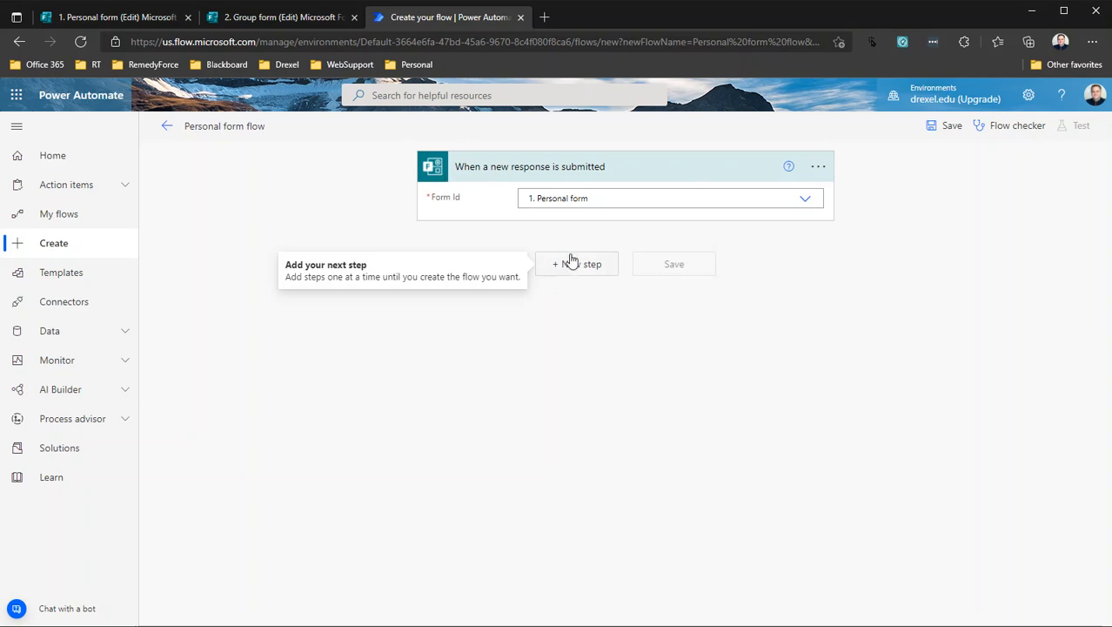
- Add a Get response details action after the trigger
click(577, 264)
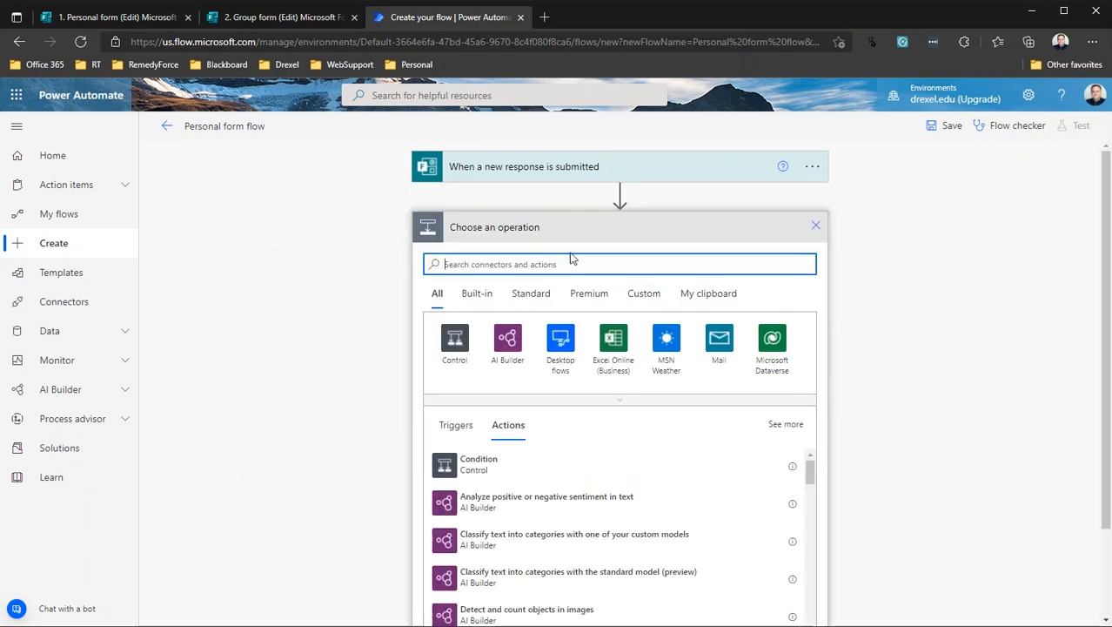
text(g)
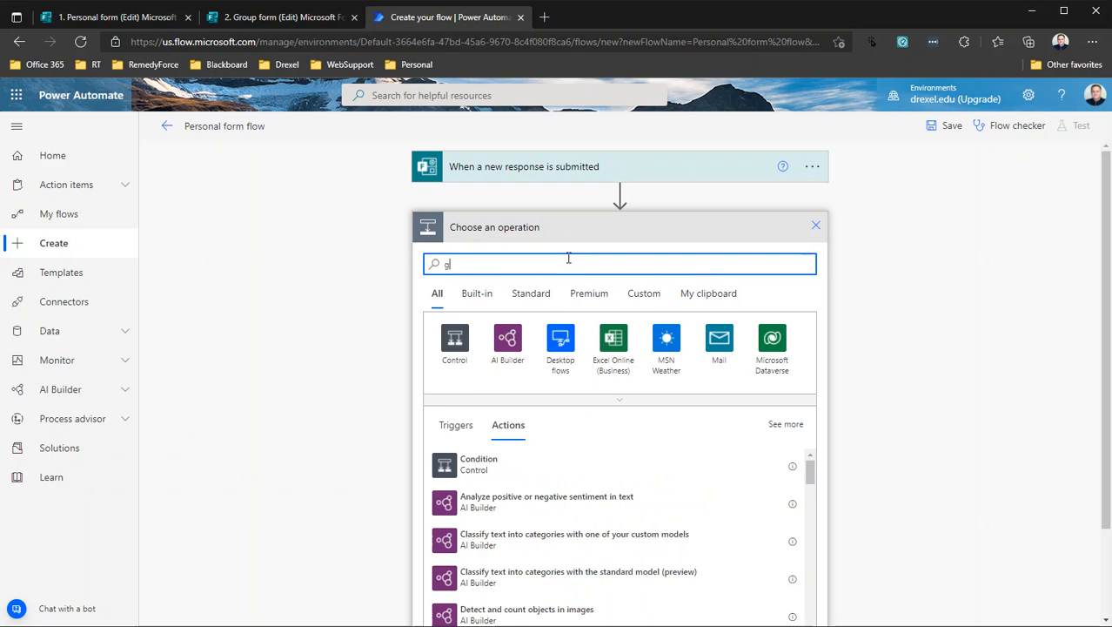
text(et response)
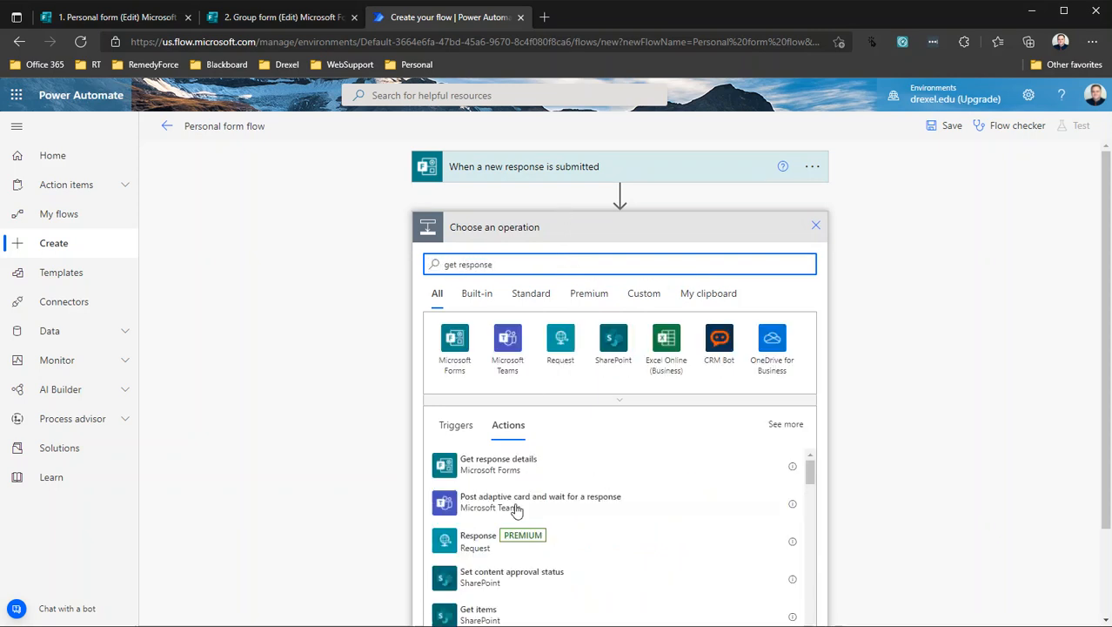
click(498, 464)
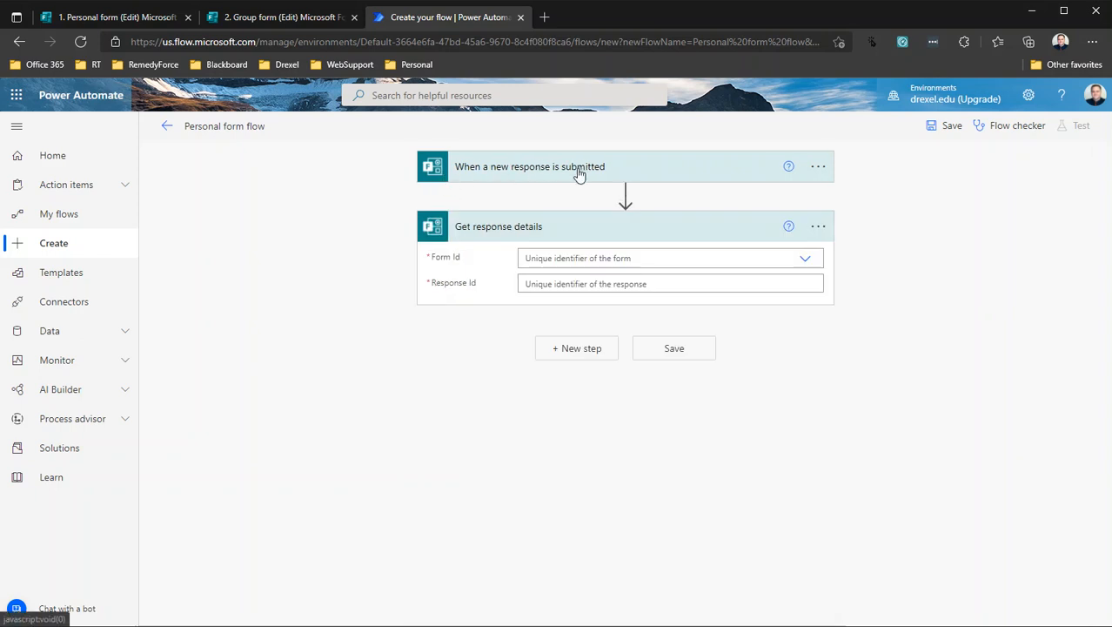
mouse_move(541, 234)
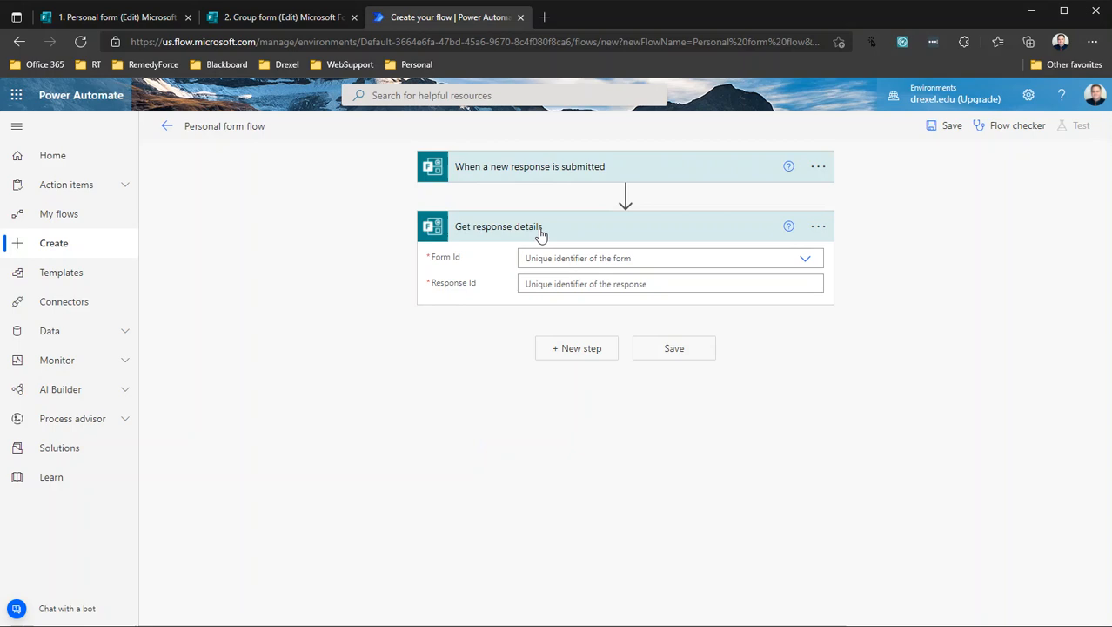
mouse_move(576, 233)
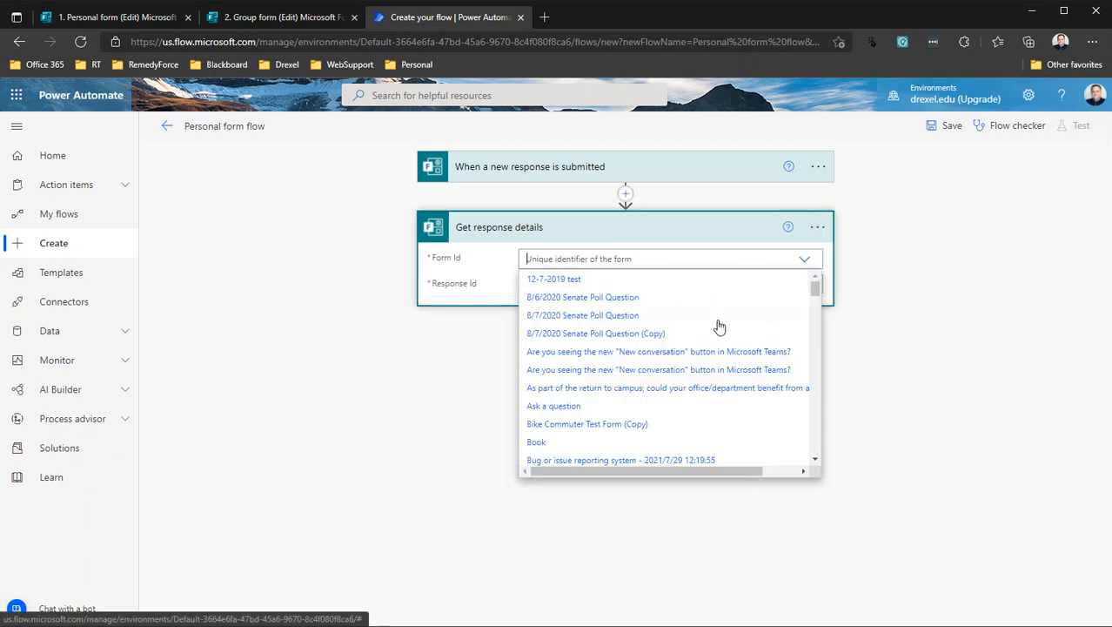
- Set Form Id to '1. Personal form' and Response Id to the trigger's Response Id, then save
scroll(down, 3)
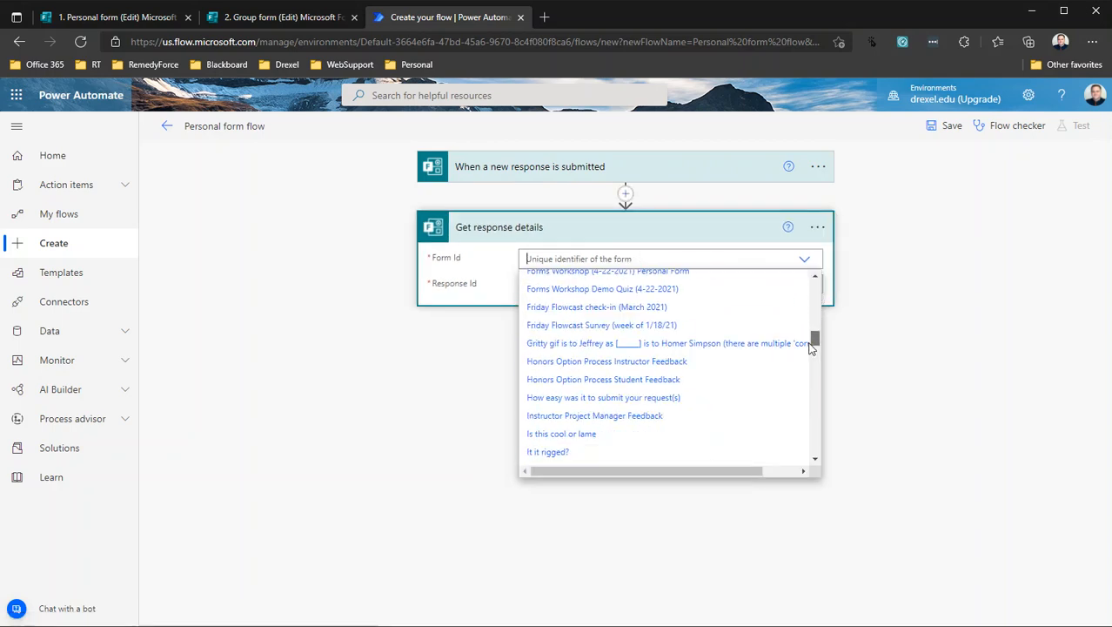
scroll(down, 3)
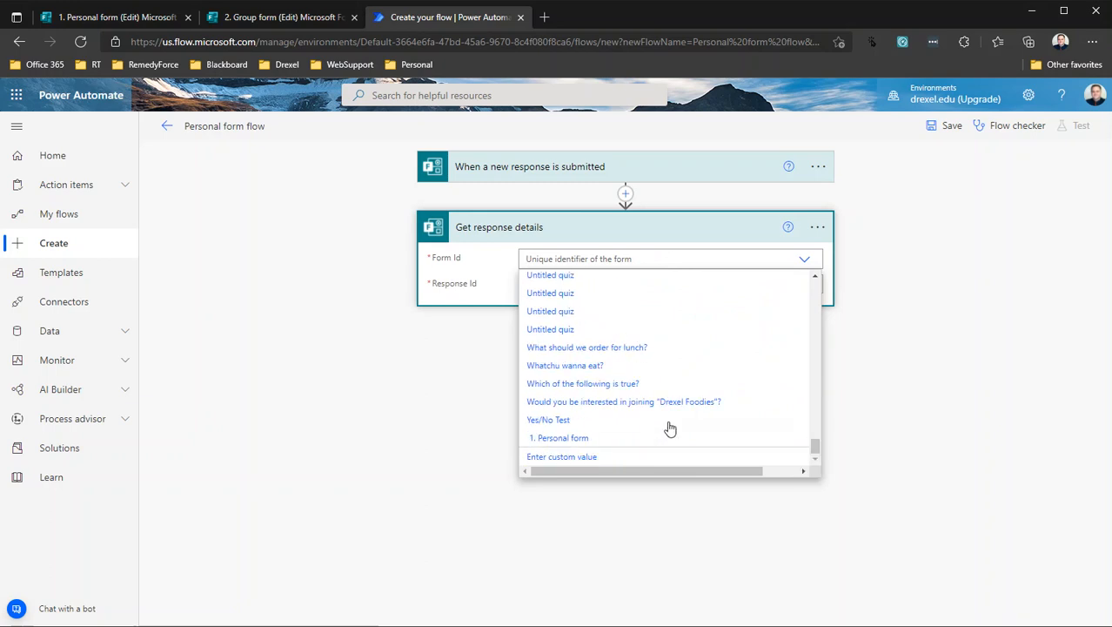
click(558, 438)
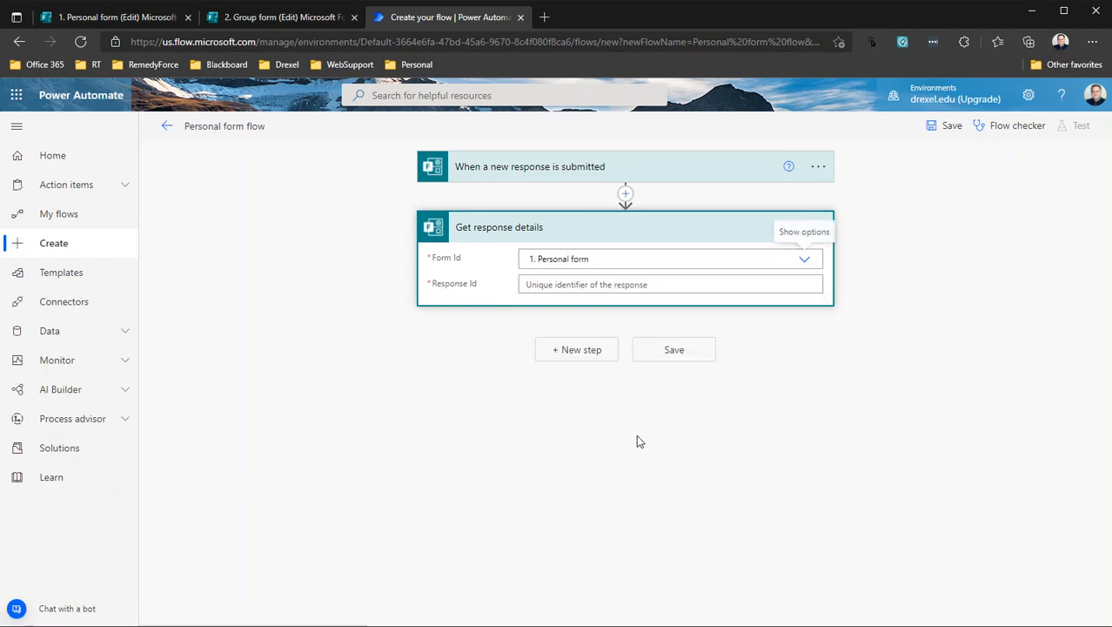
mouse_move(642, 446)
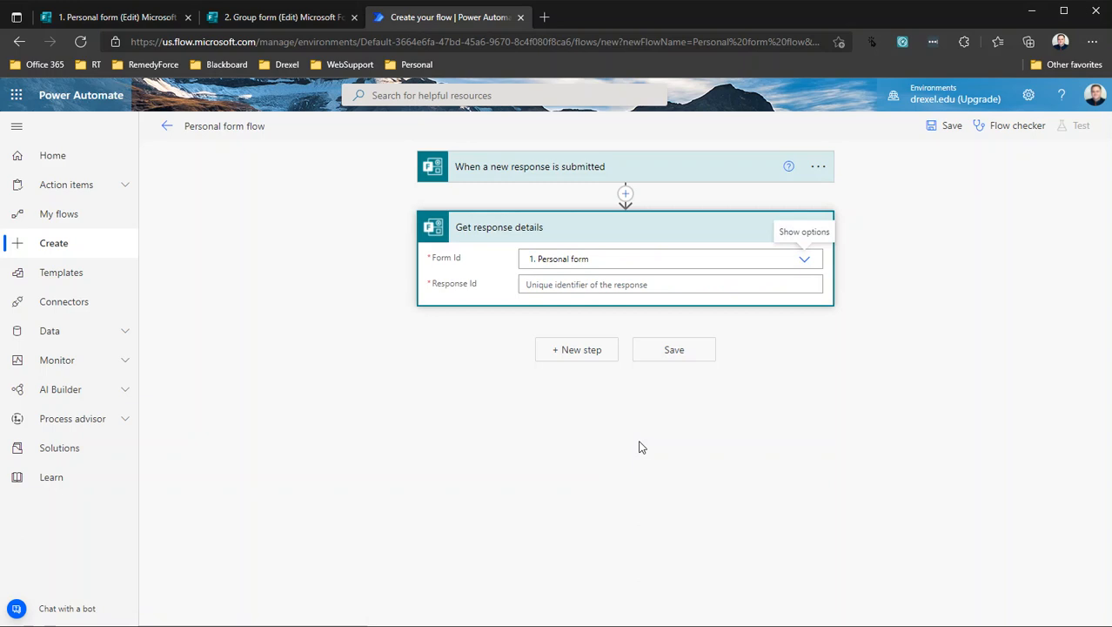
mouse_move(640, 448)
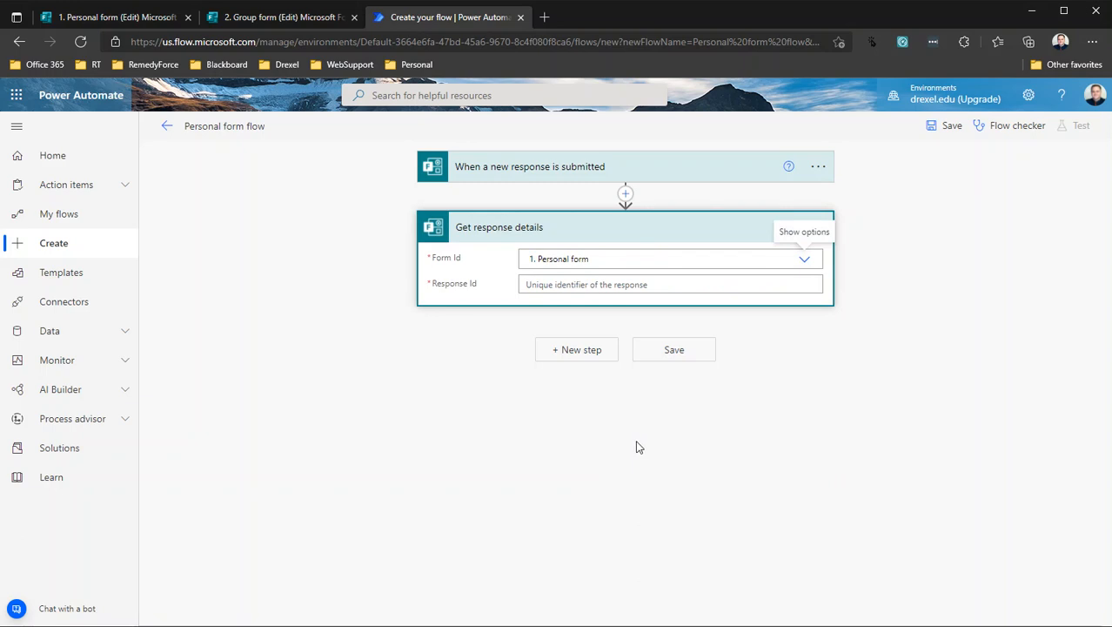
mouse_move(621, 390)
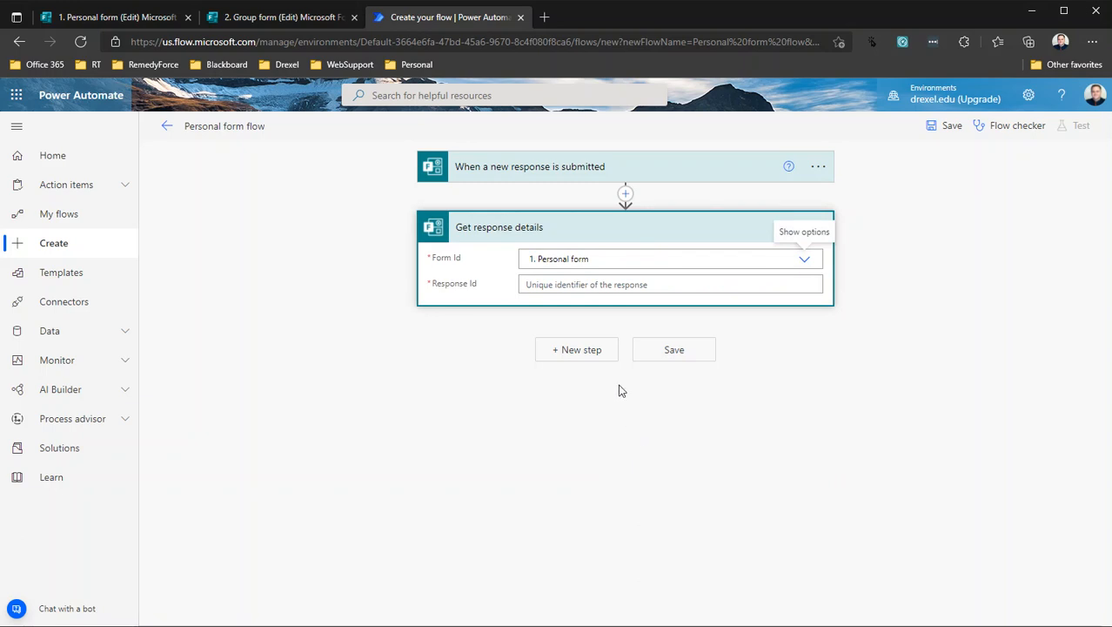
mouse_move(466, 263)
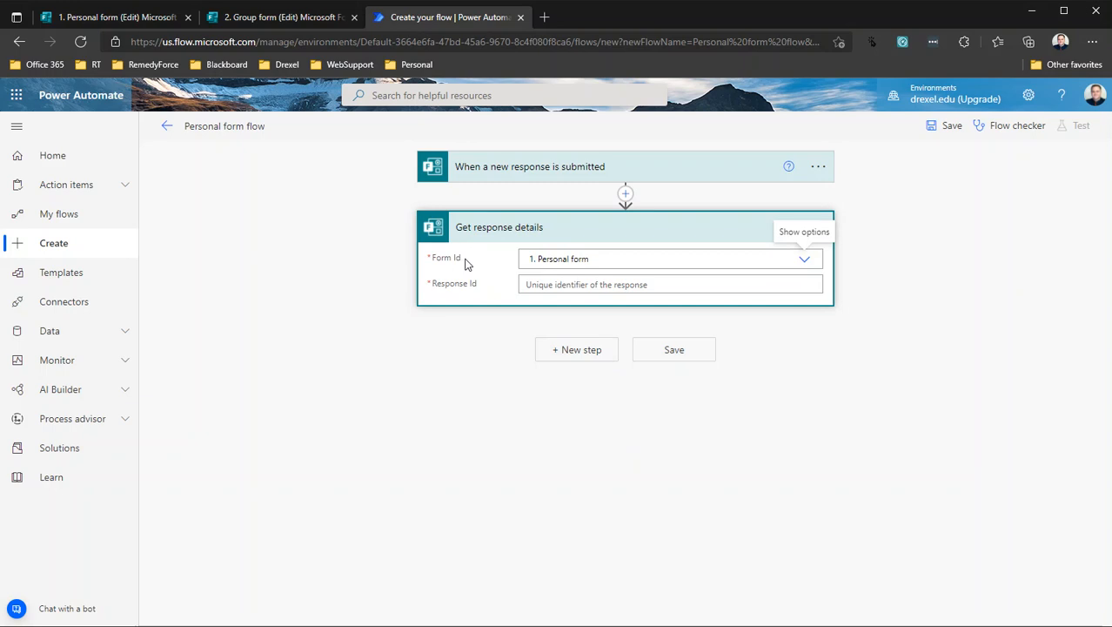
click(670, 285)
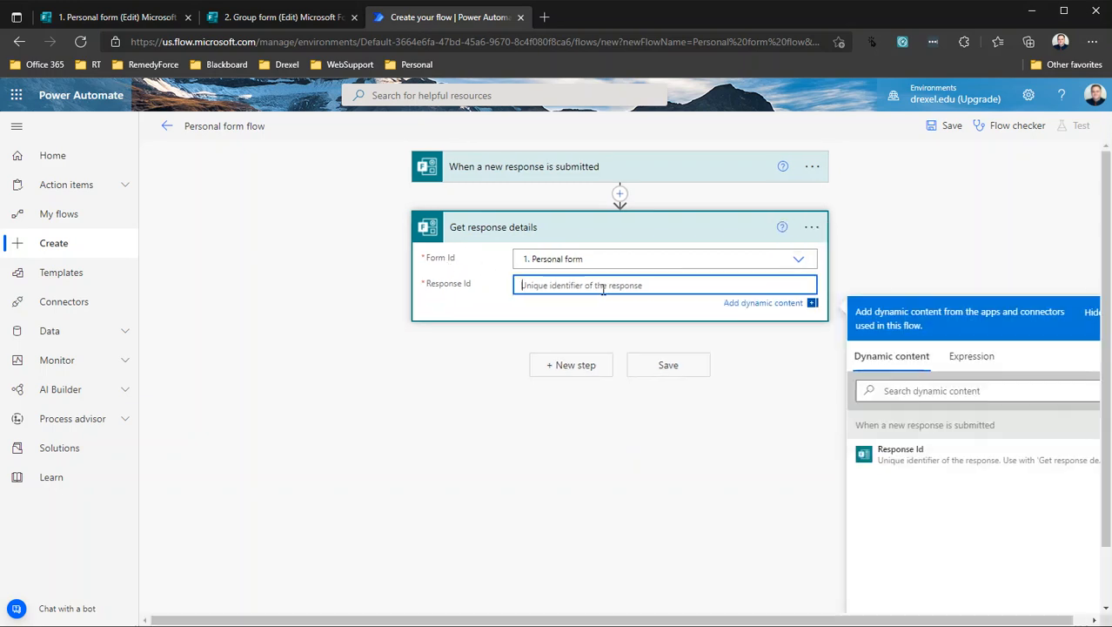
mouse_move(914, 455)
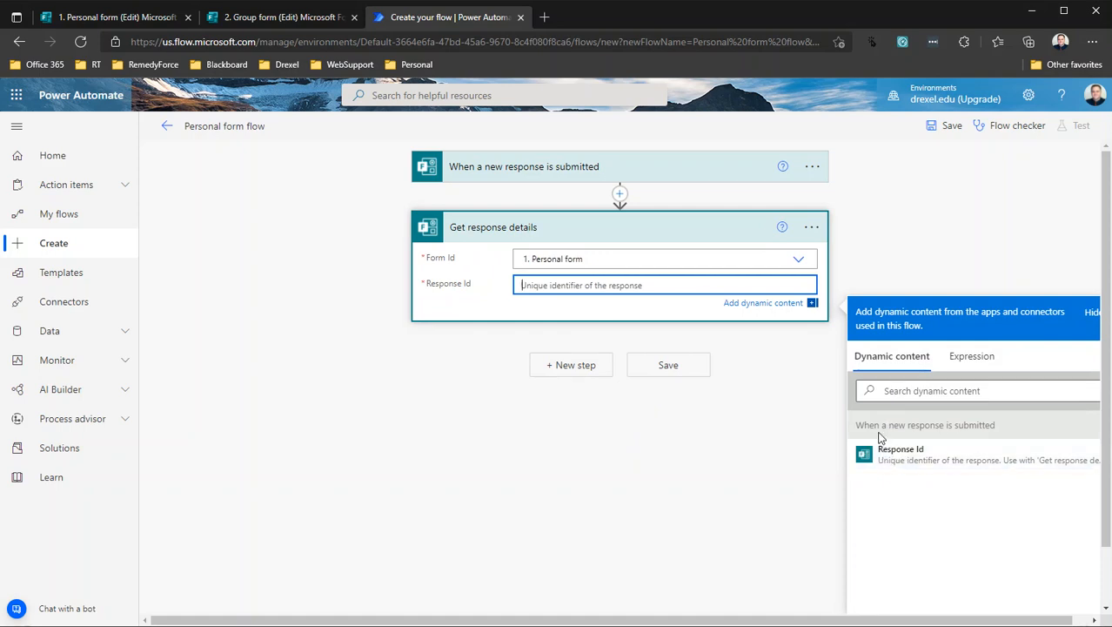
click(901, 456)
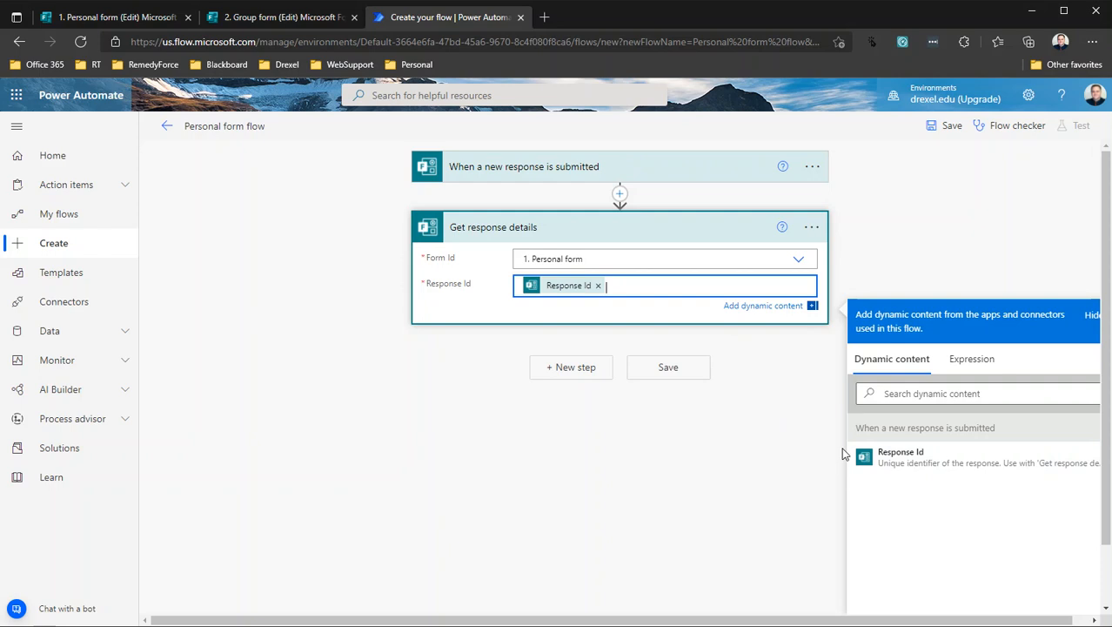
mouse_move(900, 456)
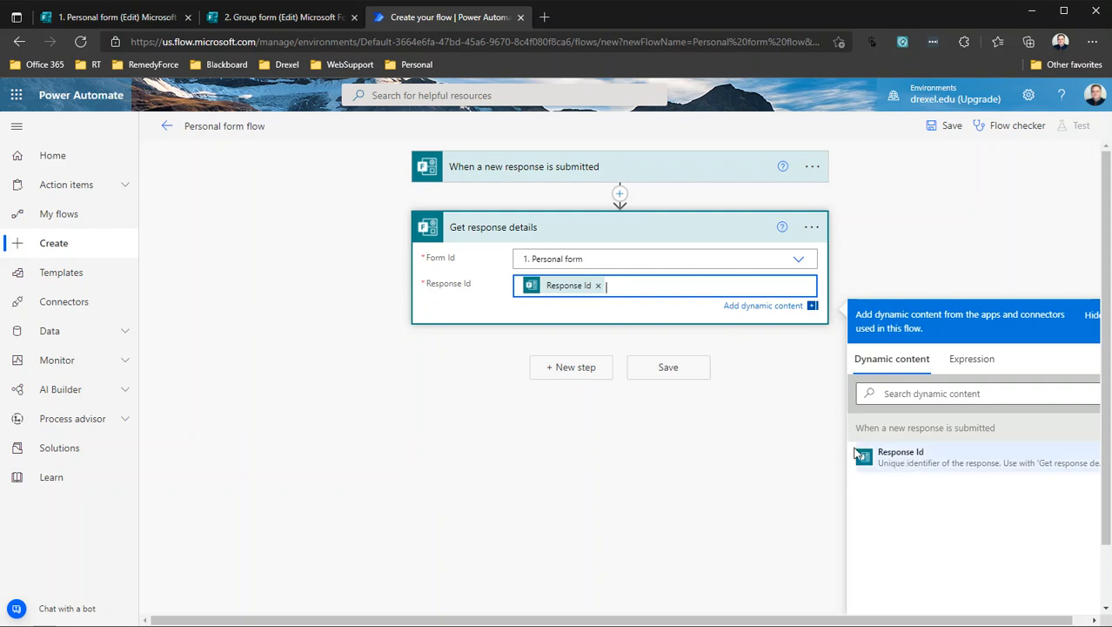
mouse_move(532, 244)
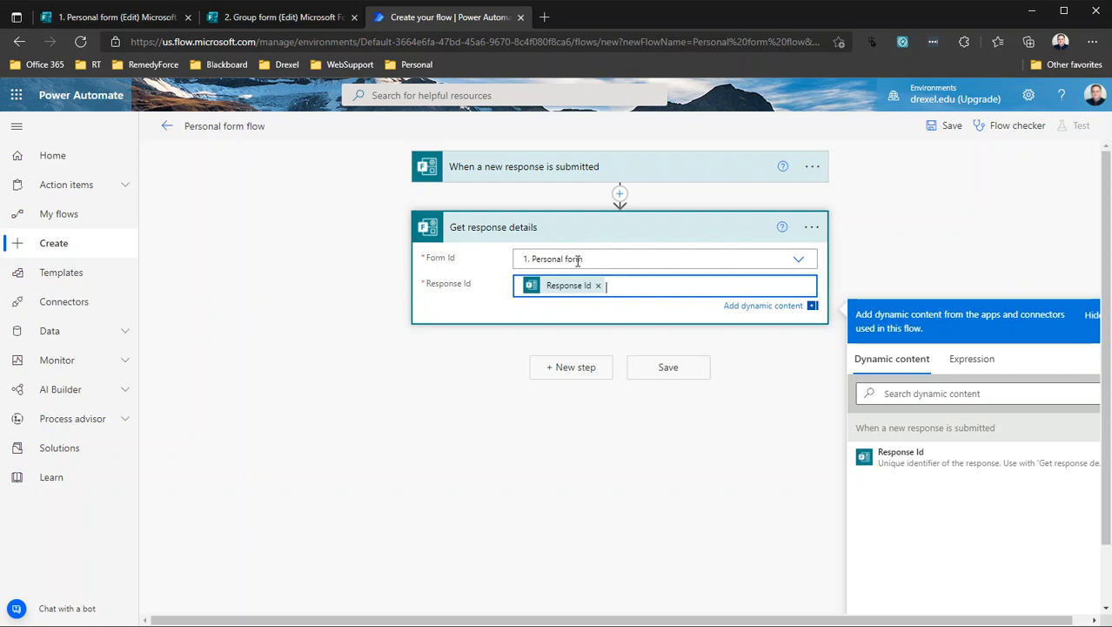
mouse_move(645, 290)
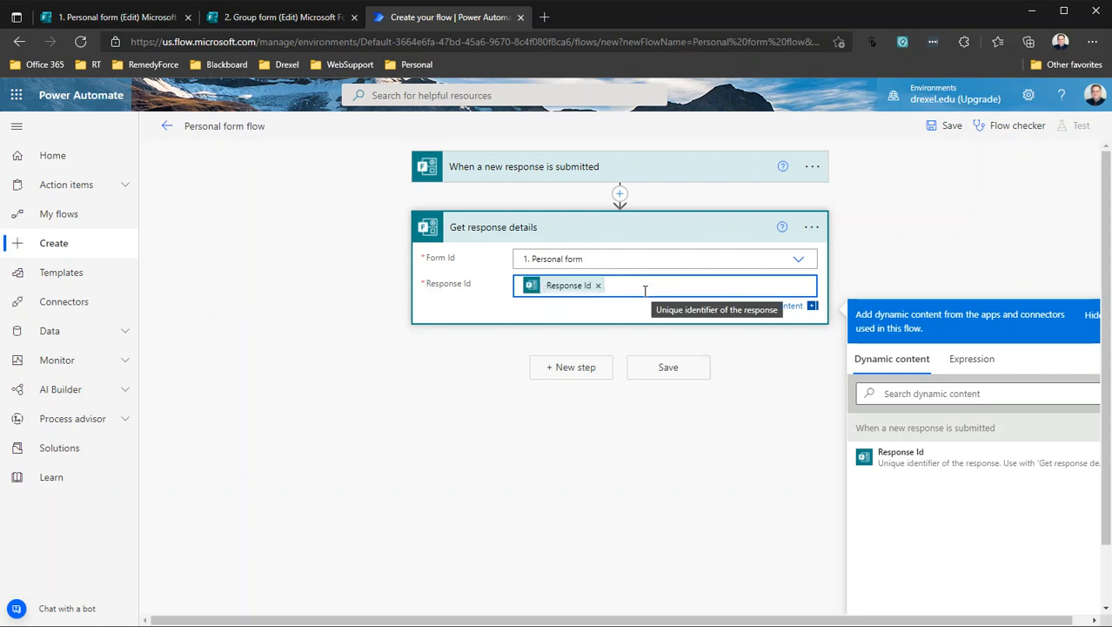
mouse_move(916, 136)
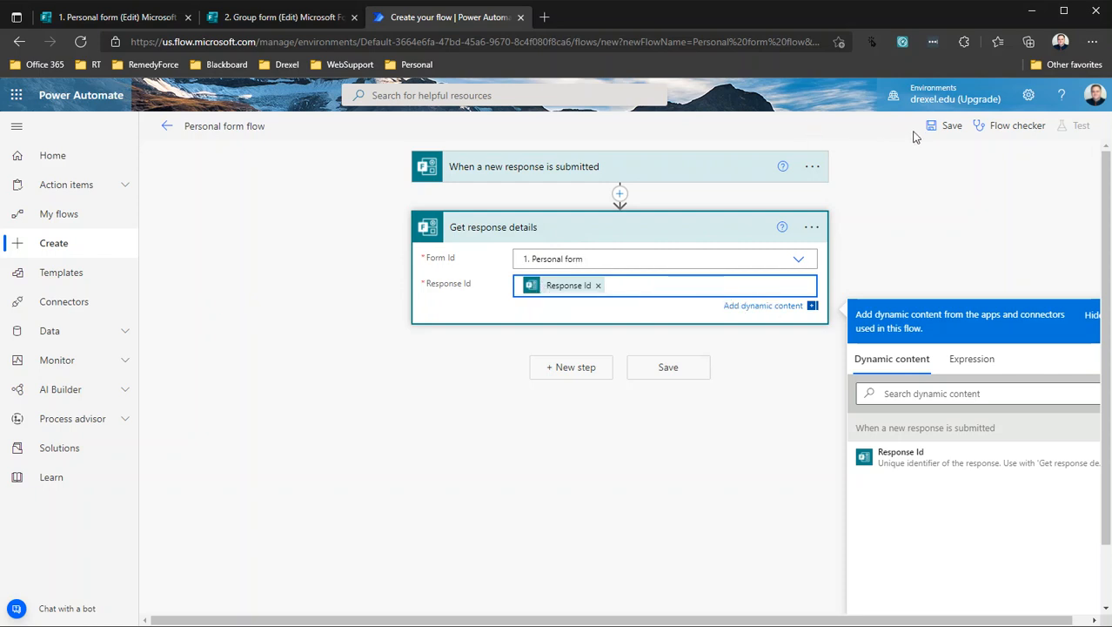
click(951, 125)
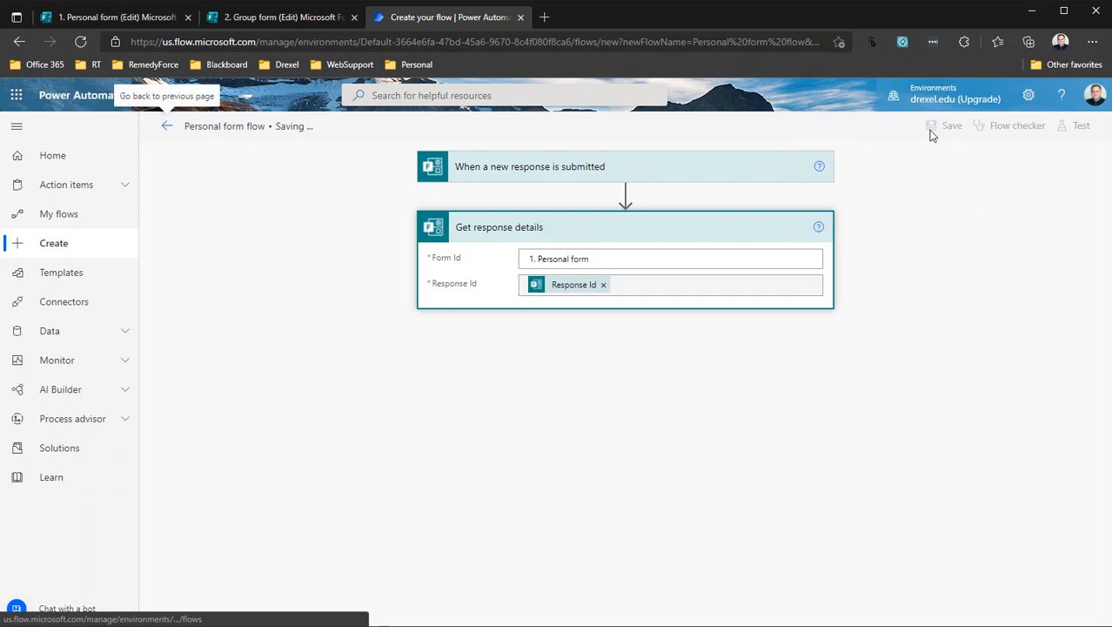
mouse_move(920, 136)
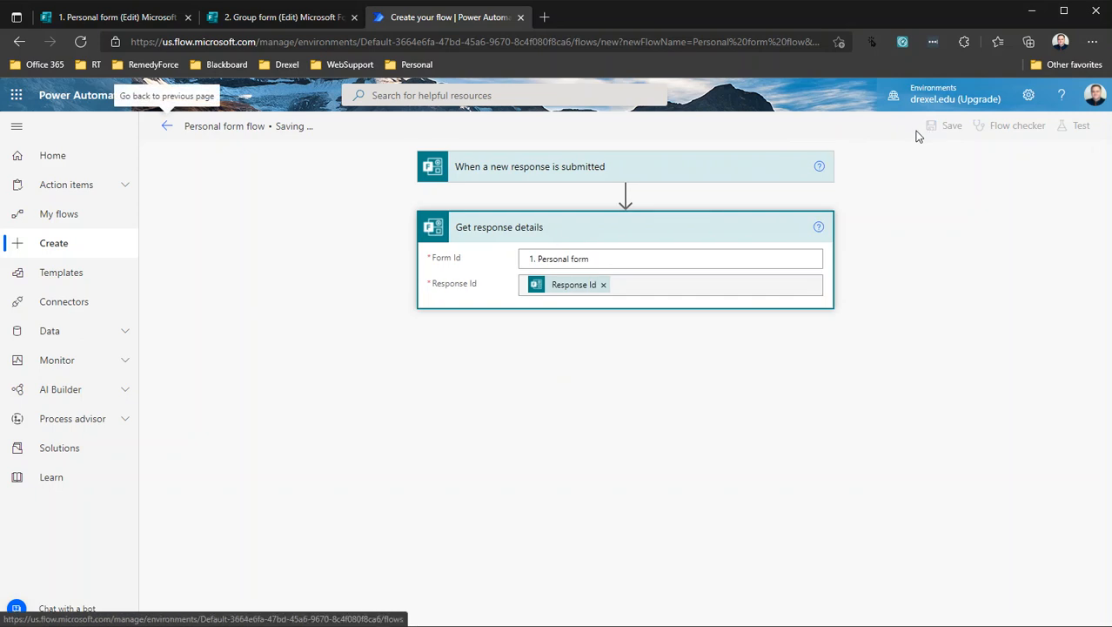
mouse_move(897, 138)
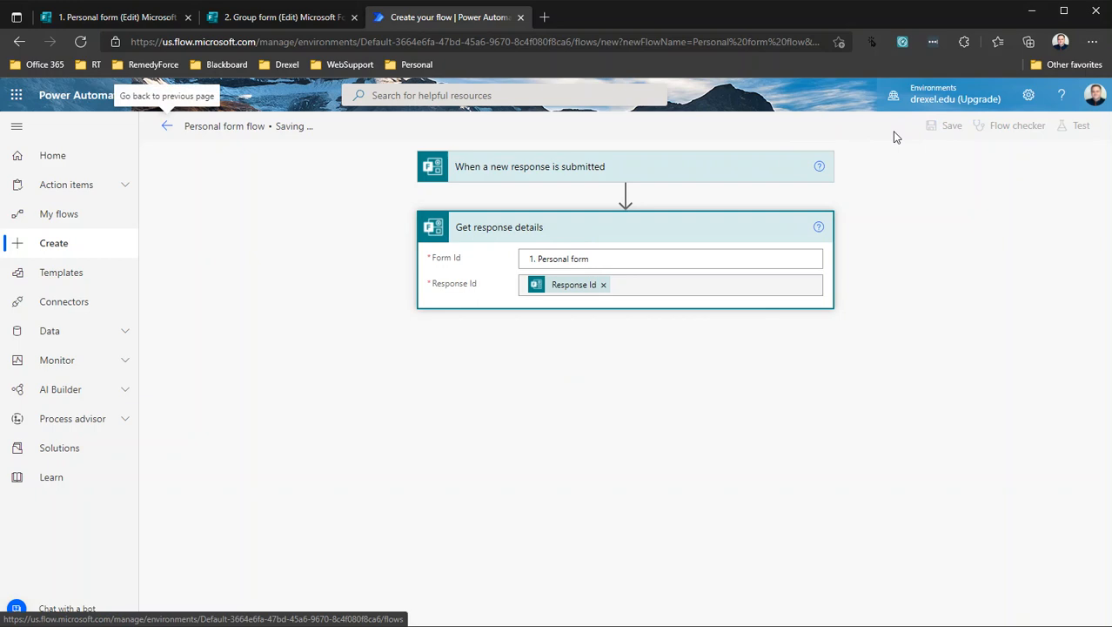
- Start creating a new automated cloud flow once the Personal form flow is saved
click(952, 125)
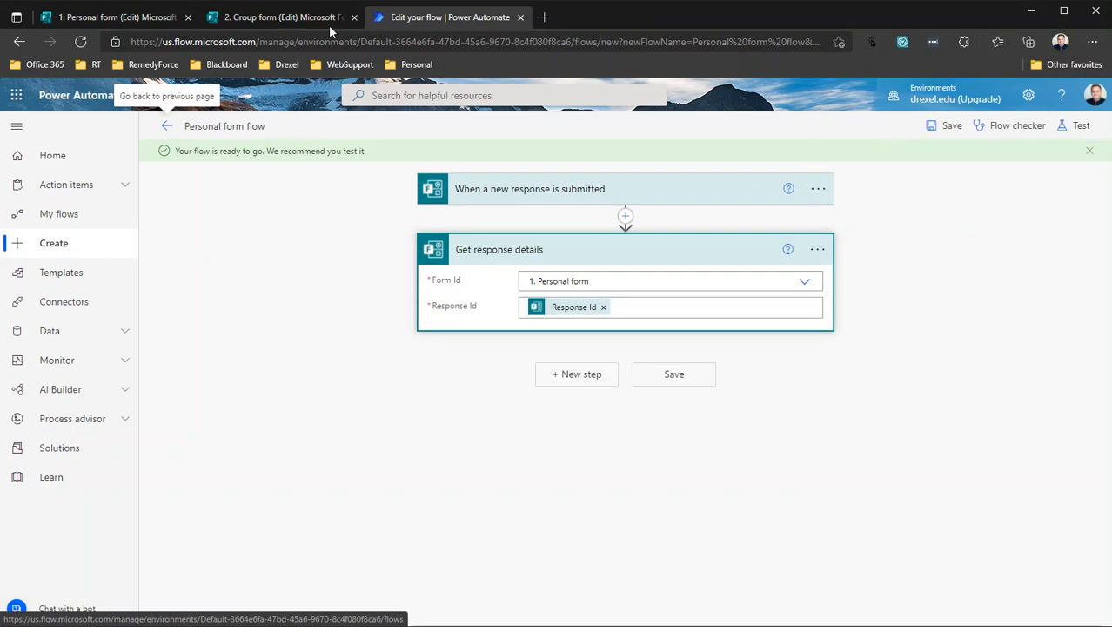
mouse_move(253, 174)
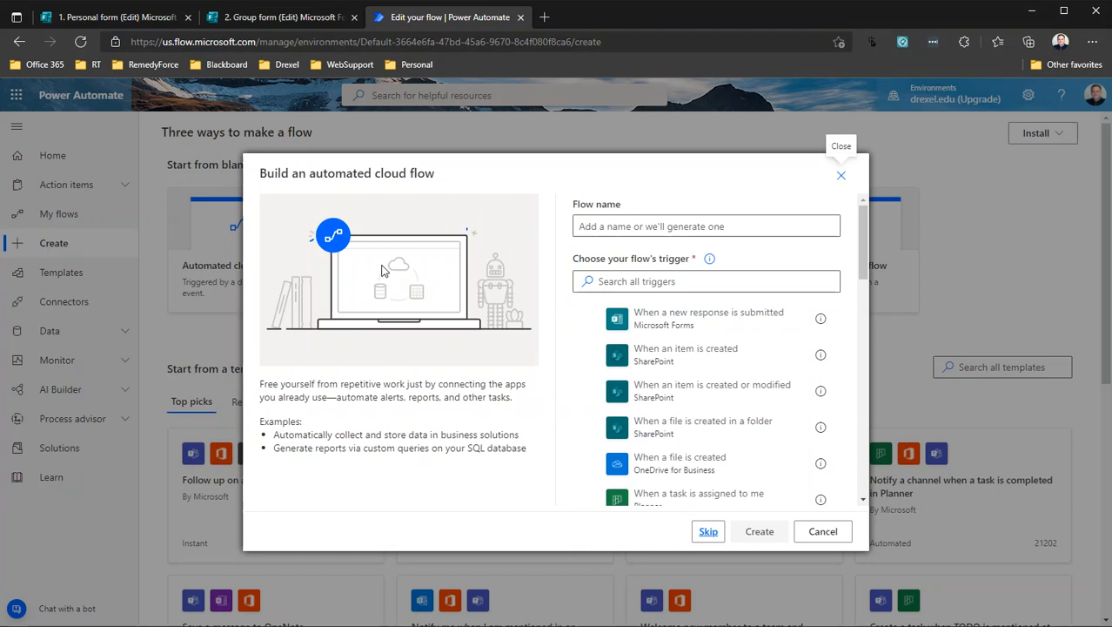
- Create 'Group form flow' with the 'When a new response is submitted' trigger
click(705, 317)
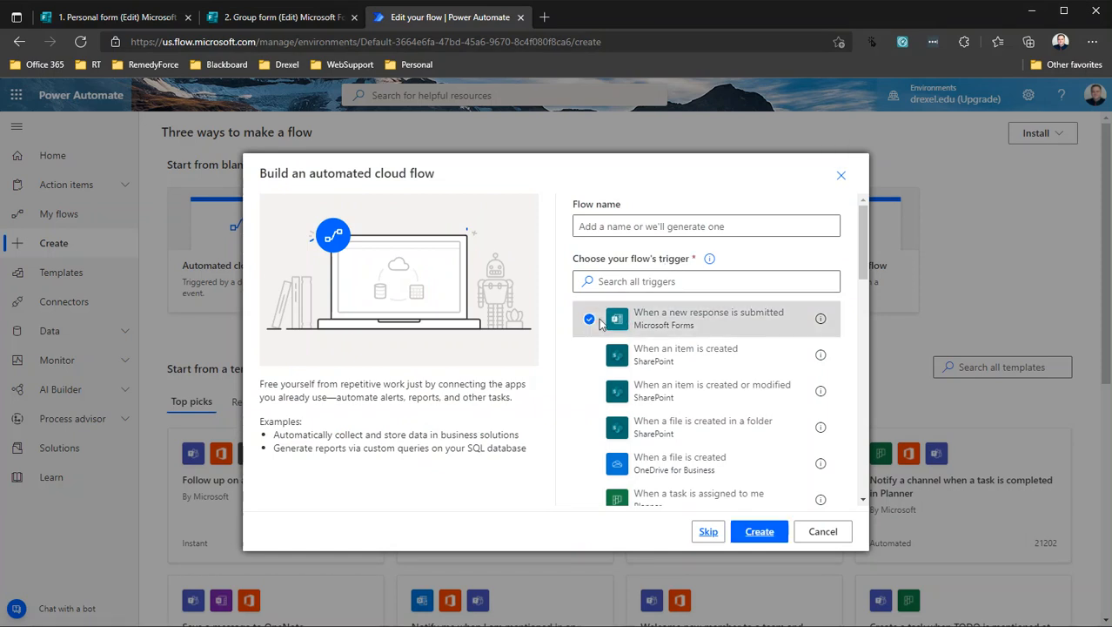
text(G)
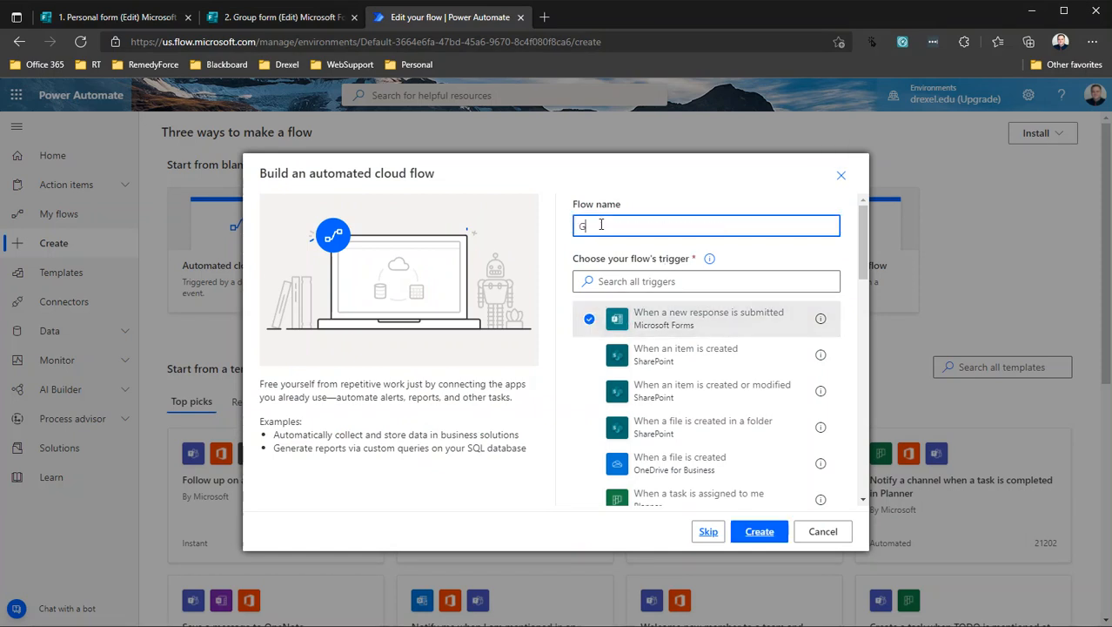
text(Group form flow)
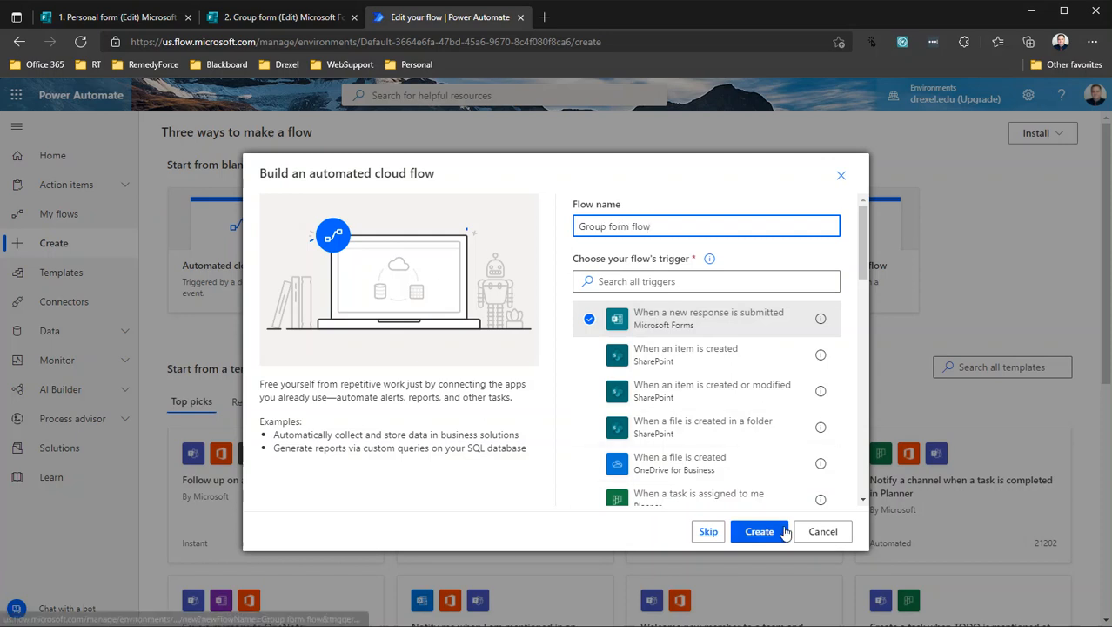
click(759, 530)
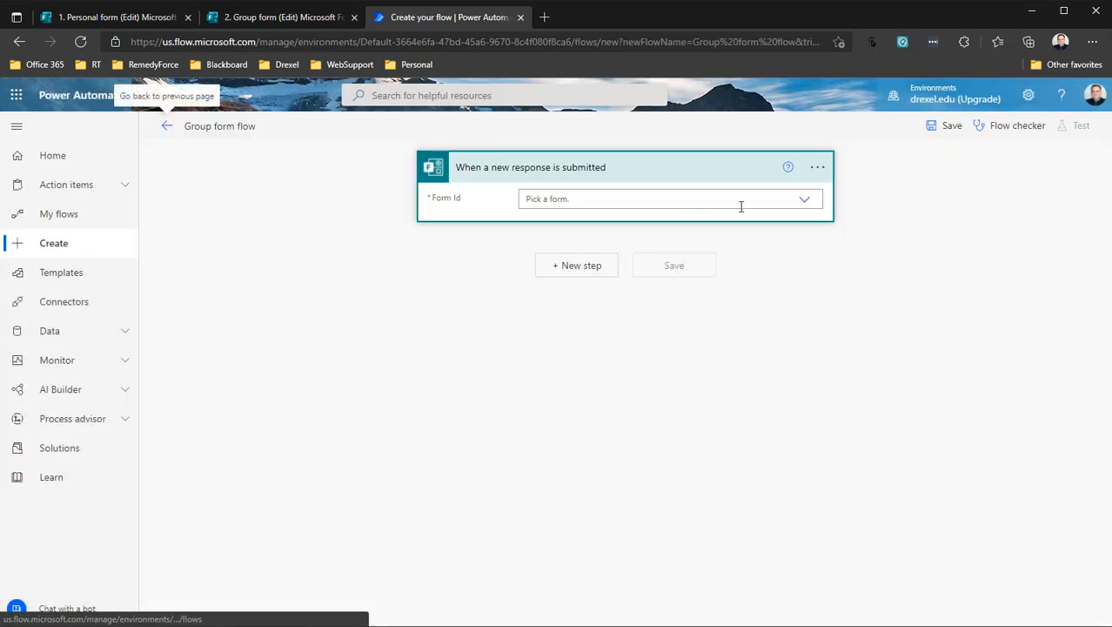
- Browse the trigger's Form Id list, scrolling down toward 'Enter custom value'
click(670, 198)
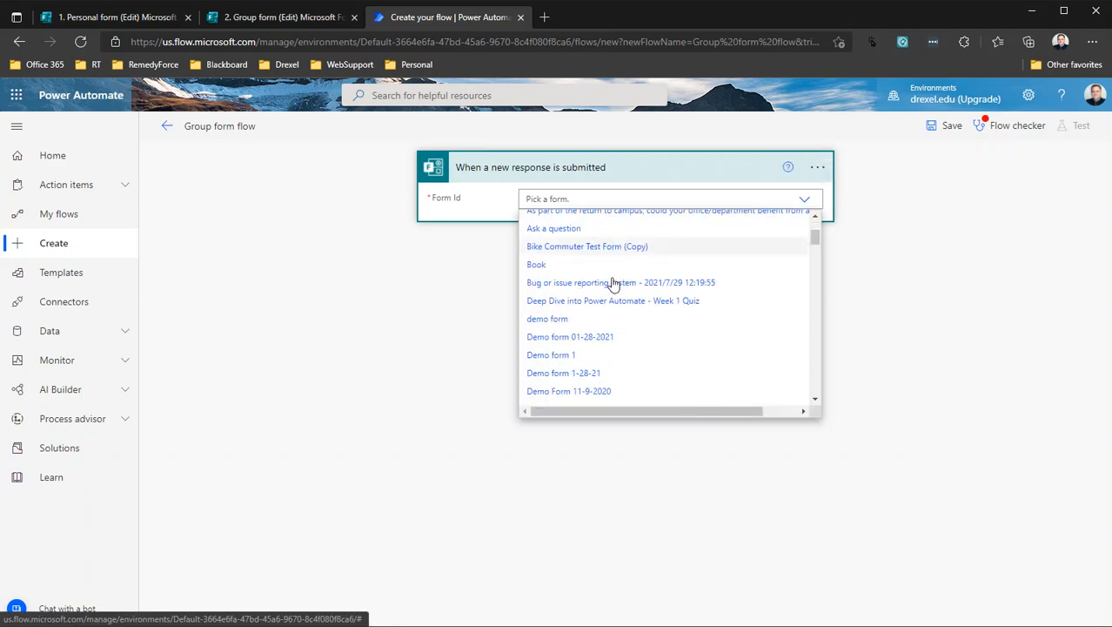
scroll(up, 3)
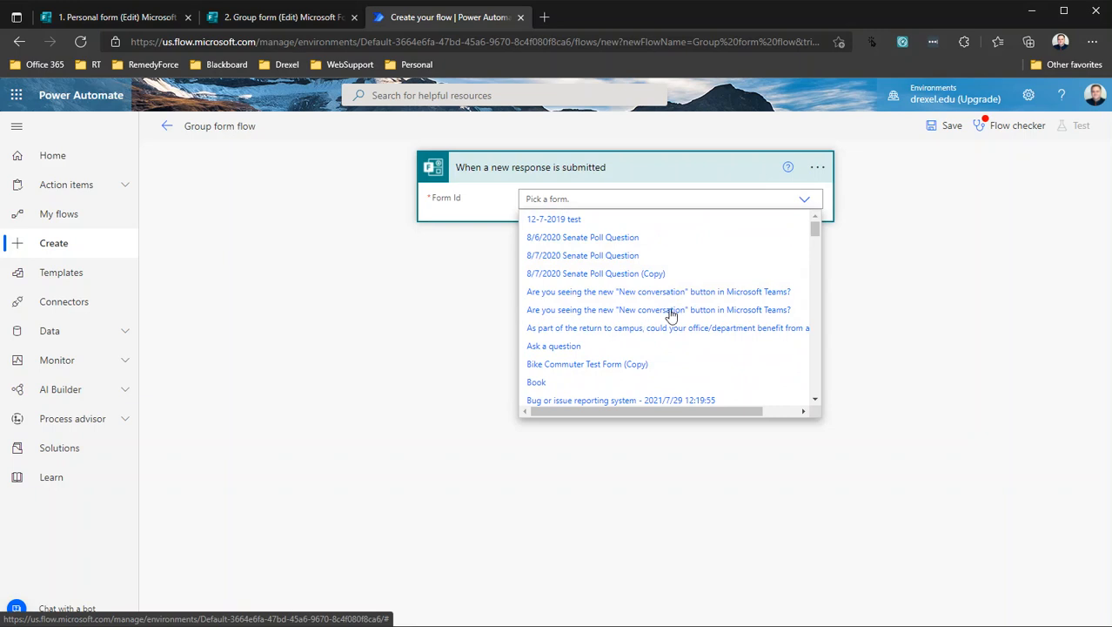
mouse_move(661, 312)
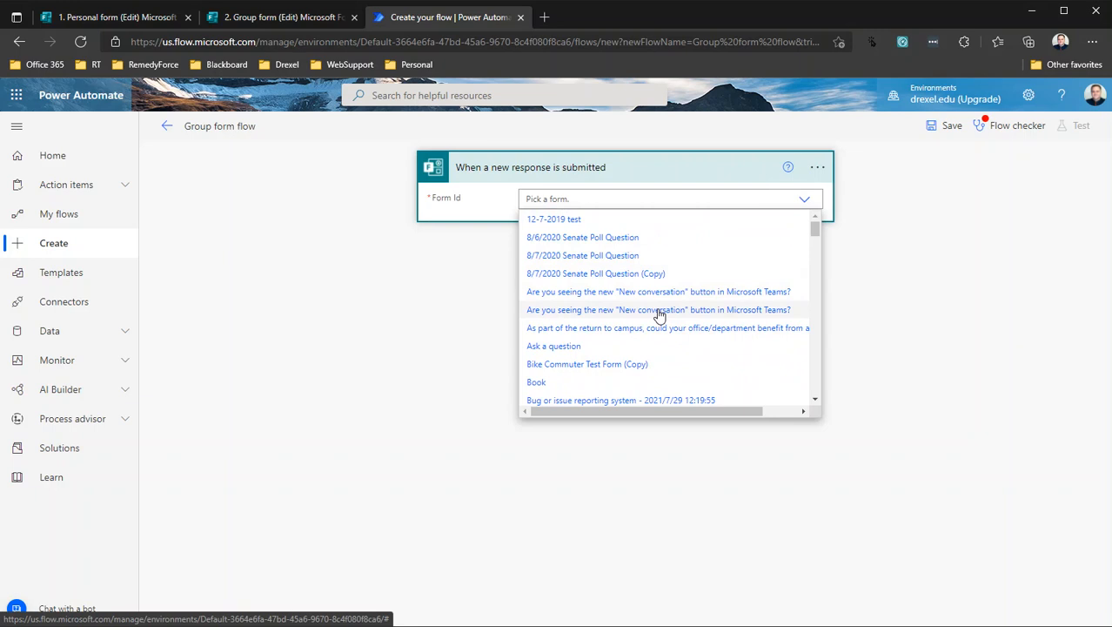
mouse_move(654, 310)
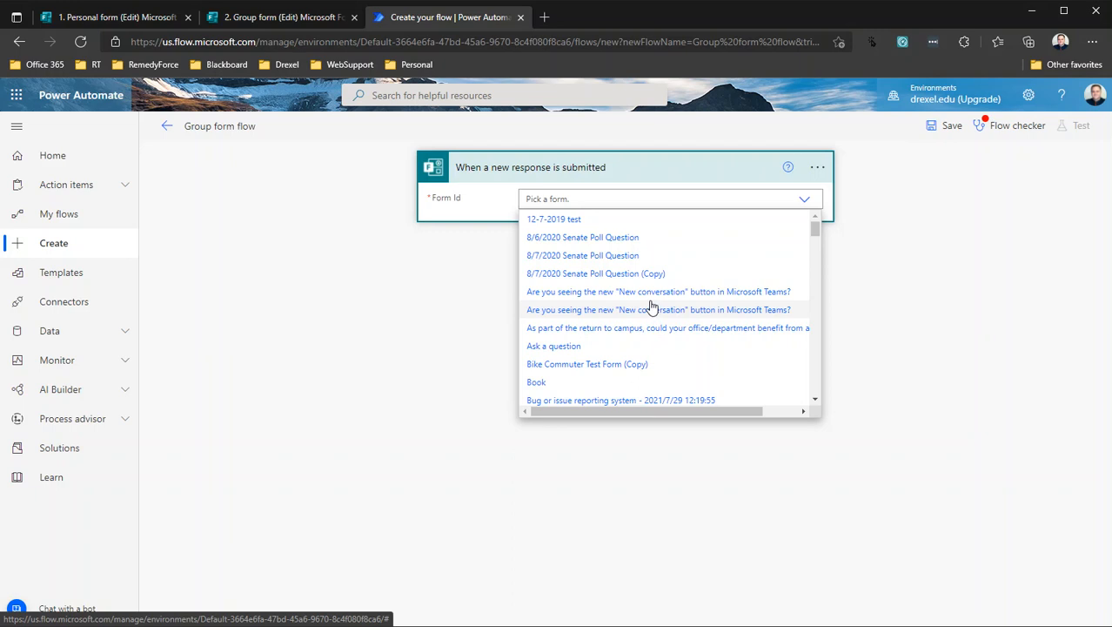
mouse_move(652, 297)
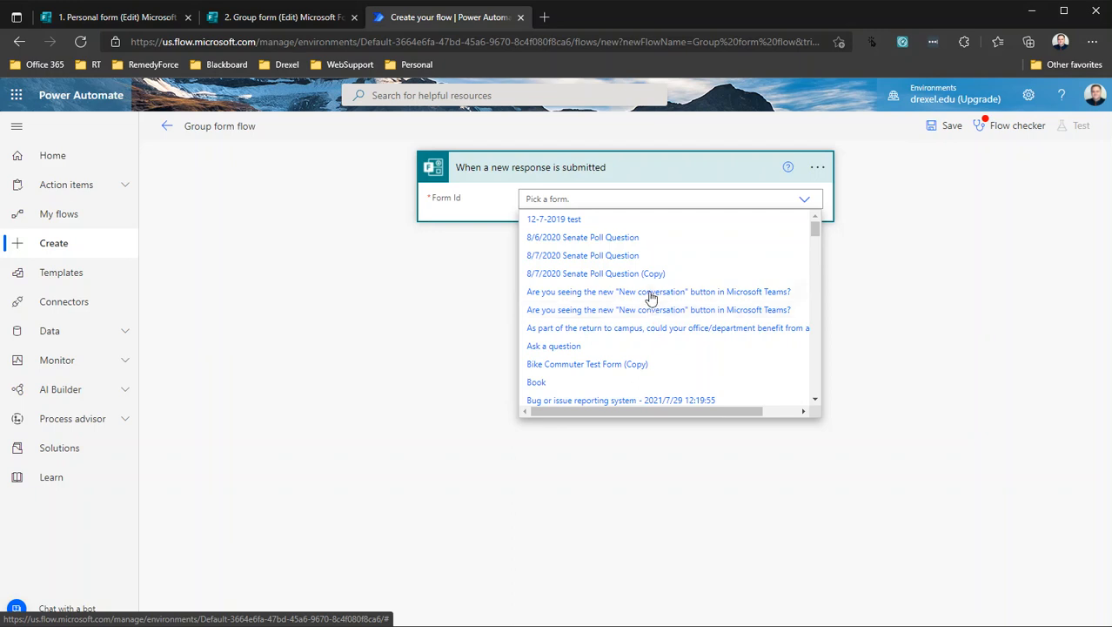
mouse_move(651, 308)
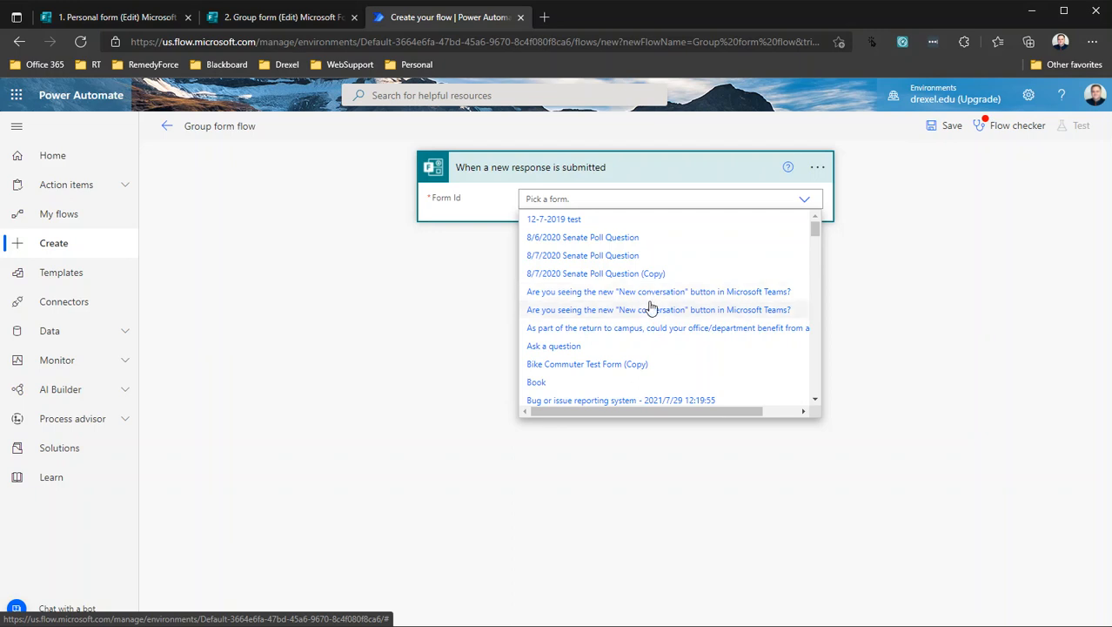
mouse_move(652, 315)
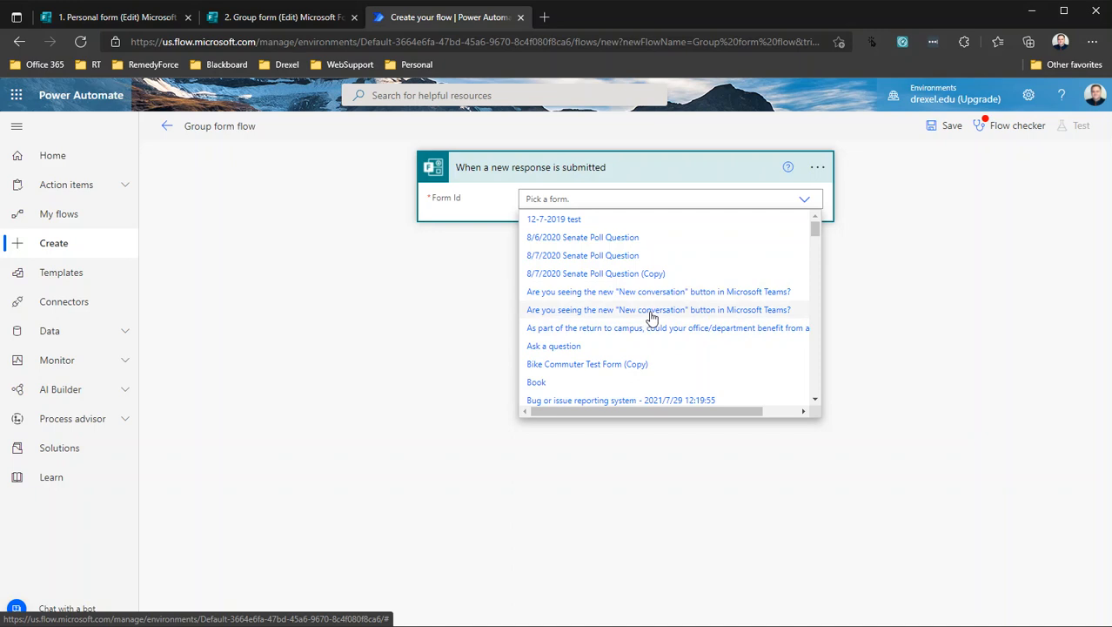
mouse_move(750, 255)
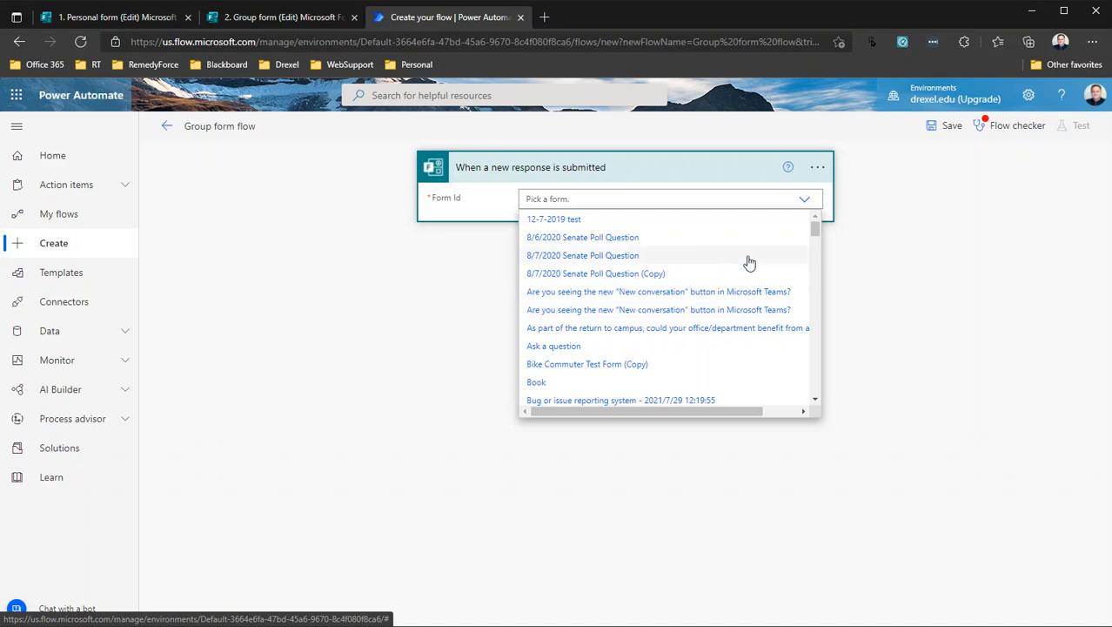
scroll(down, 3)
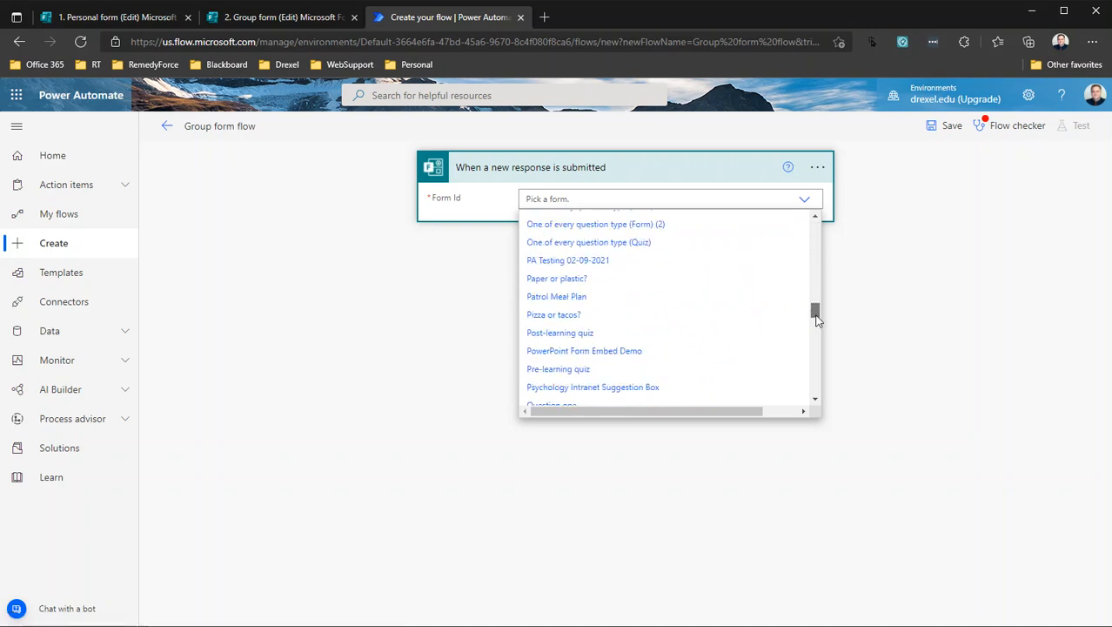
scroll(down, 3)
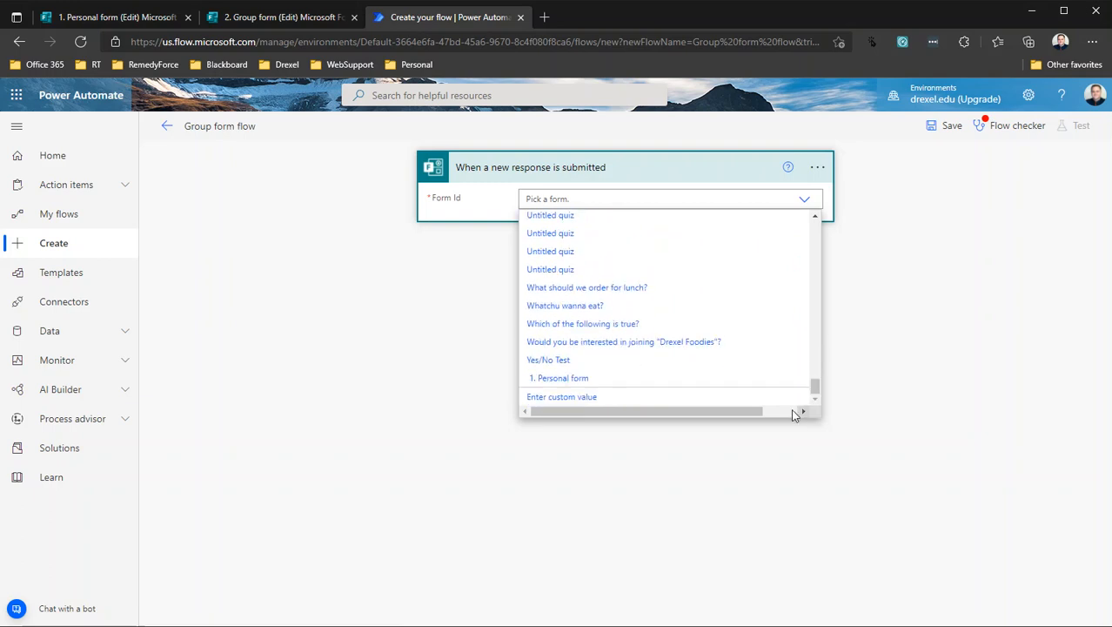
mouse_move(586, 304)
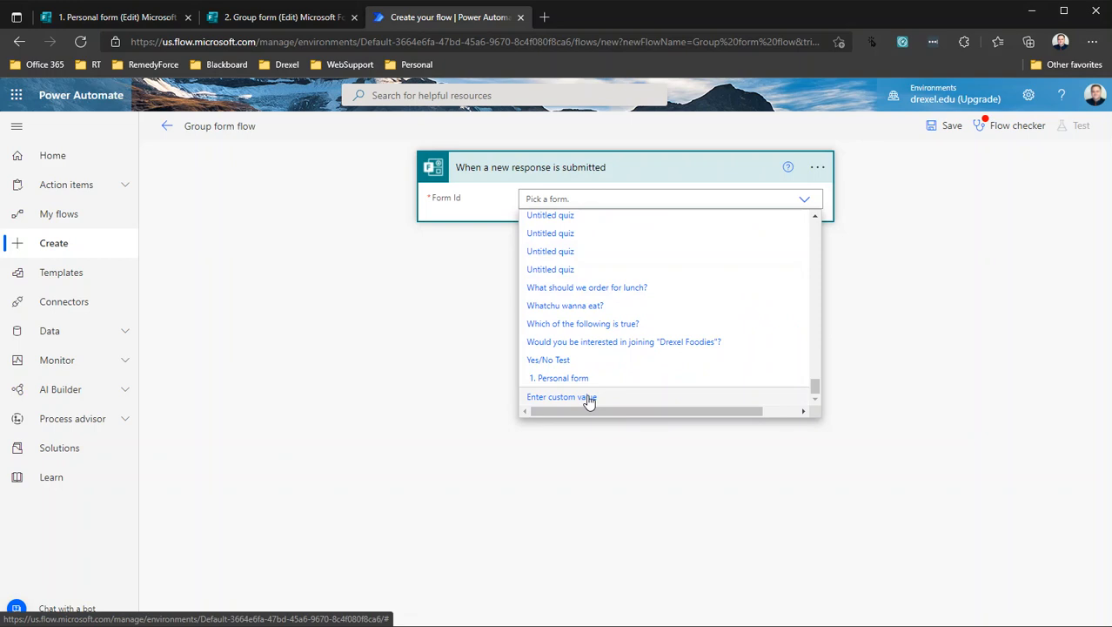
mouse_move(549, 404)
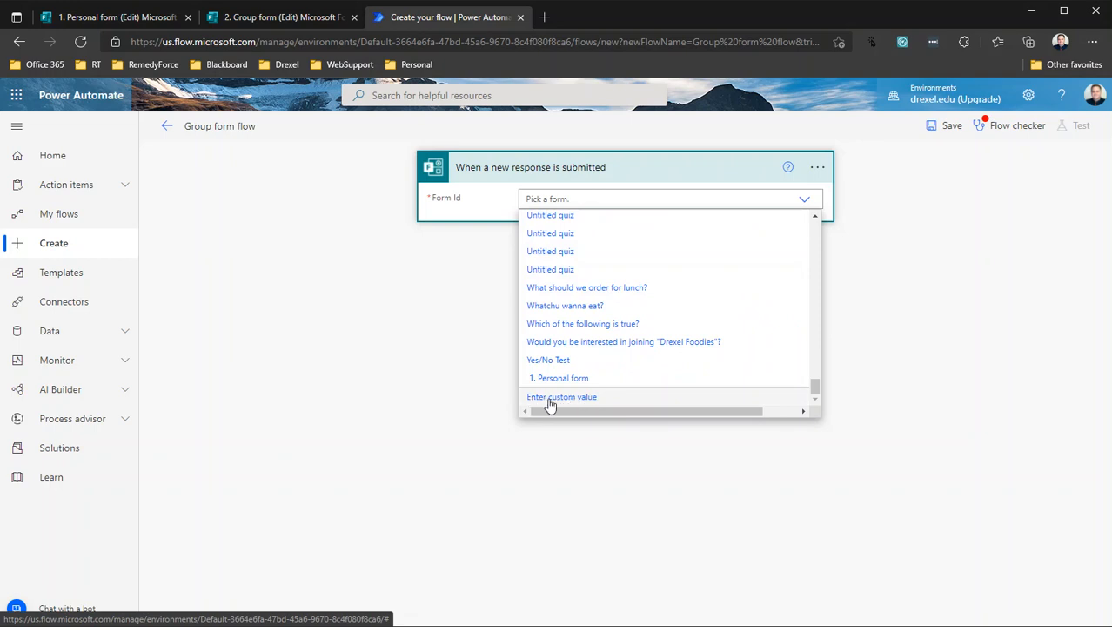
mouse_move(594, 406)
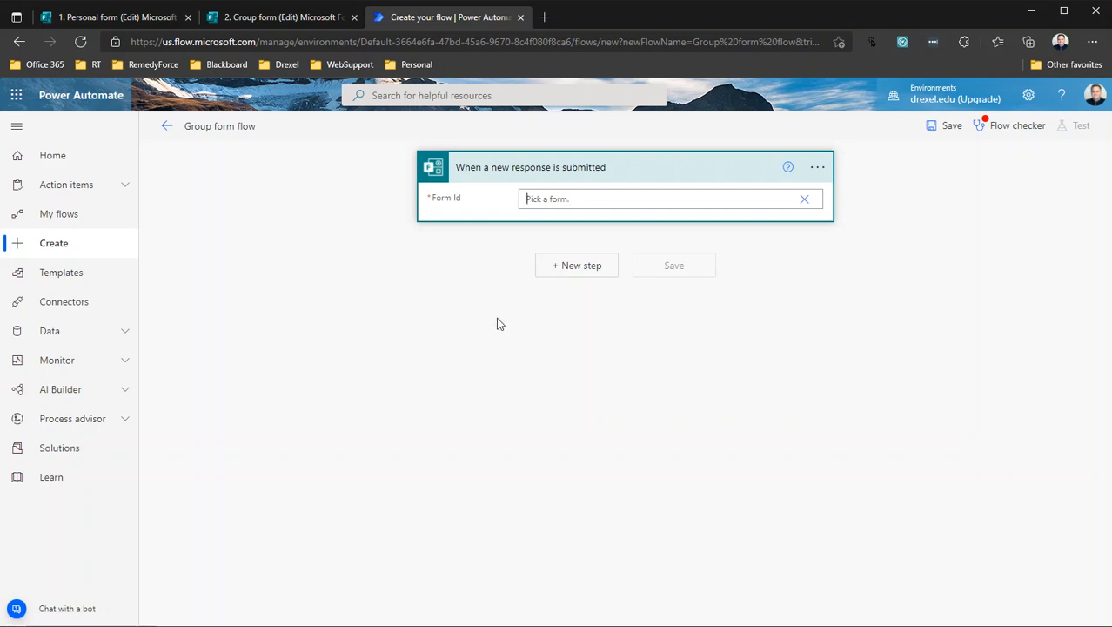
mouse_move(446, 201)
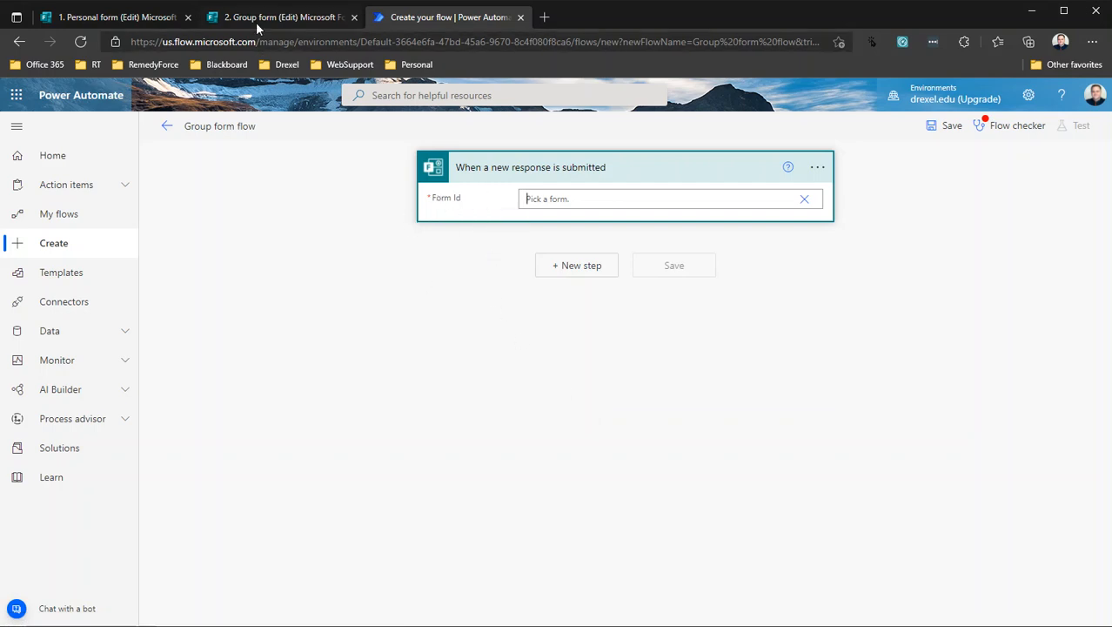
- Switch to the 2. Group form tab and select its form ID in the URL
click(278, 17)
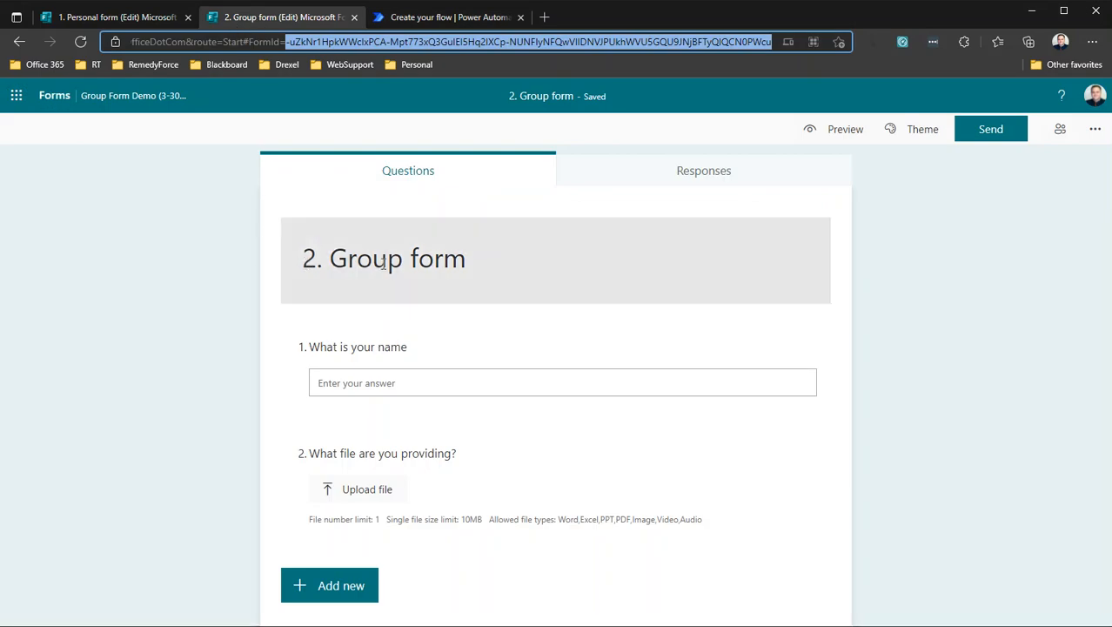
click(357, 346)
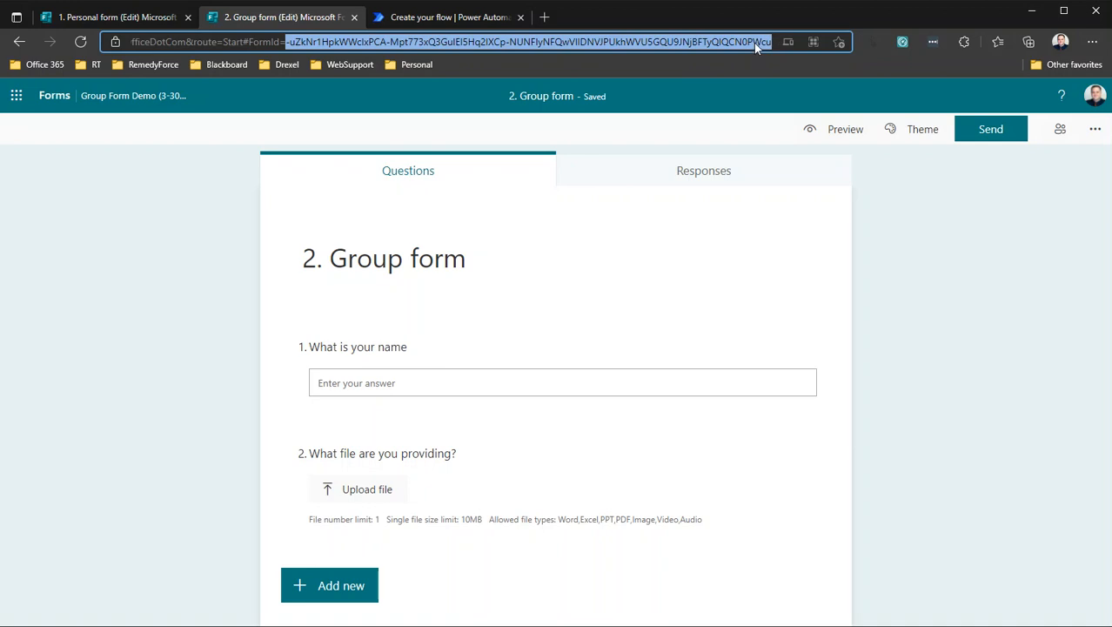
mouse_move(768, 51)
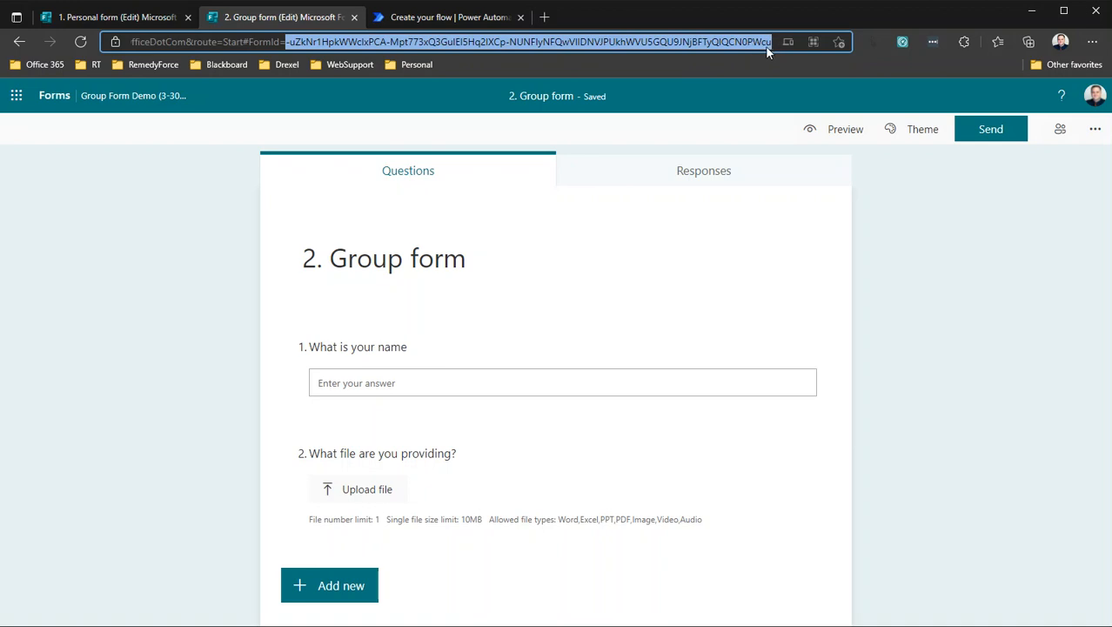
mouse_move(769, 47)
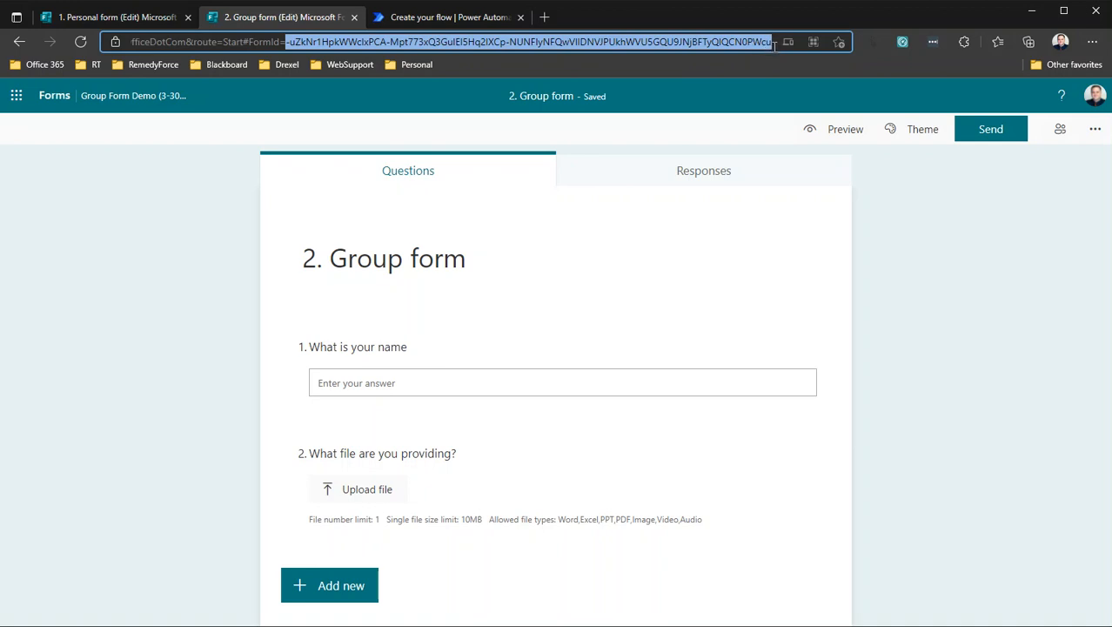
mouse_move(744, 86)
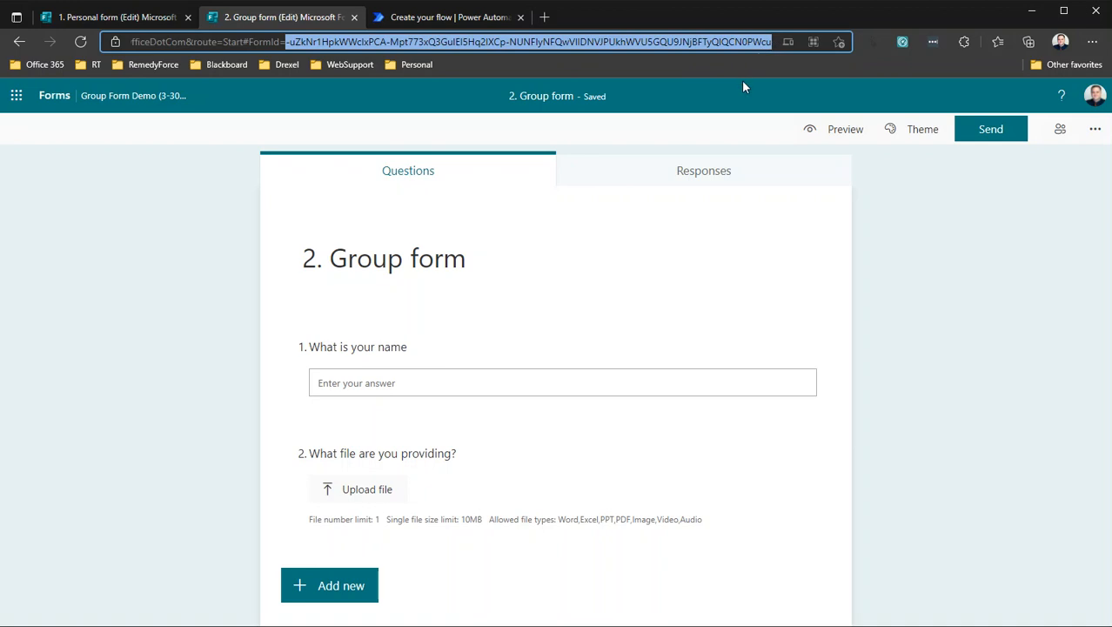
mouse_move(738, 103)
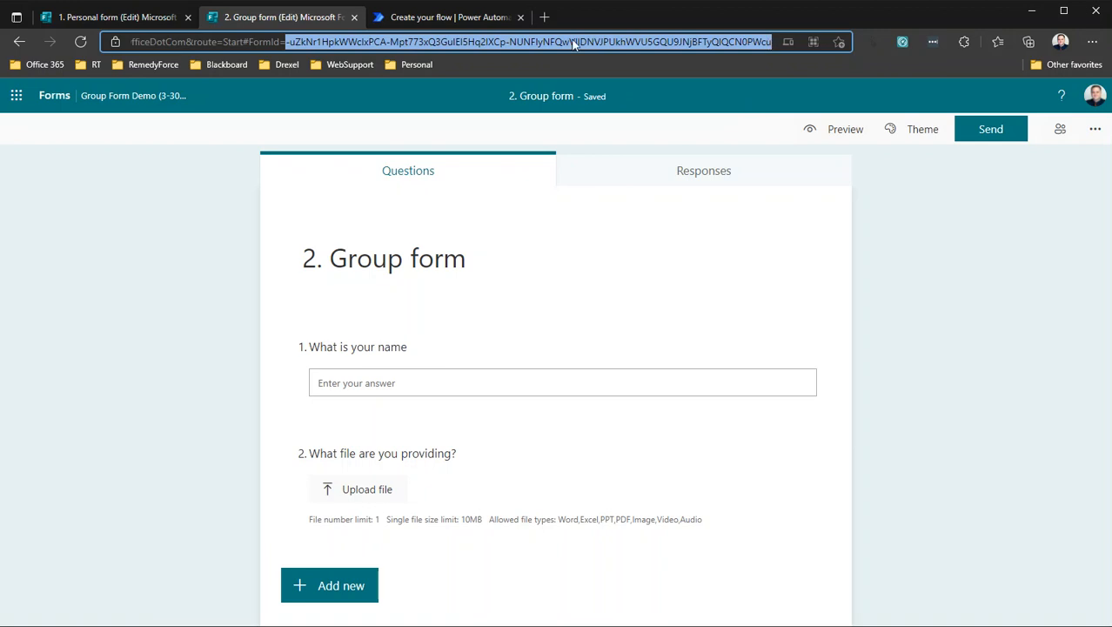
mouse_move(447, 55)
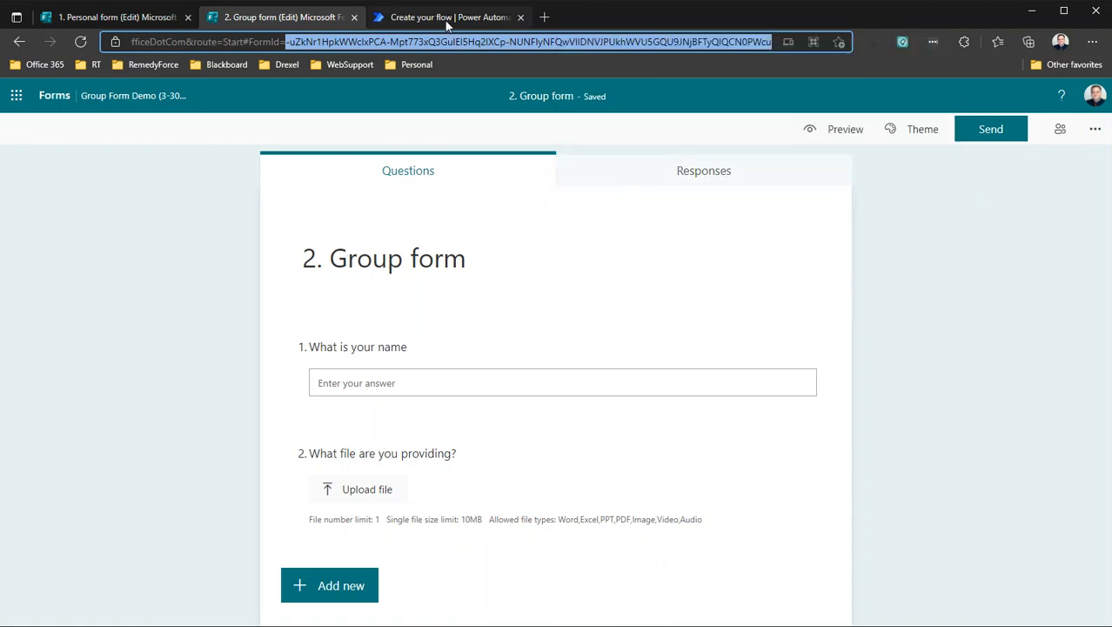
- Back in Group form flow, add the note 'form name: 2. Group form' to the trigger
click(445, 16)
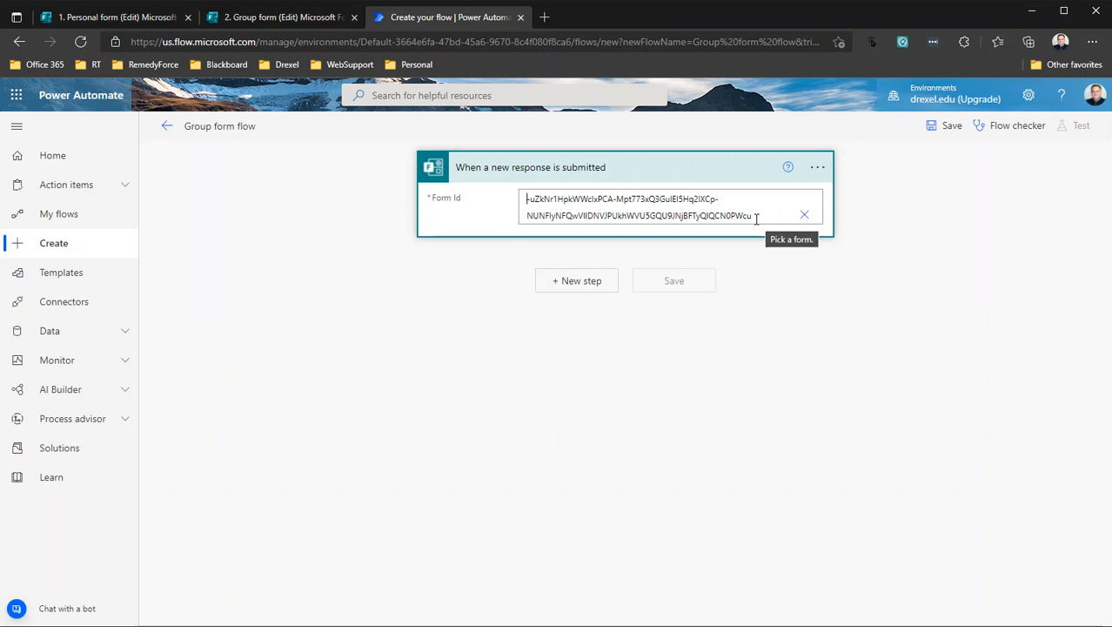
mouse_move(816, 167)
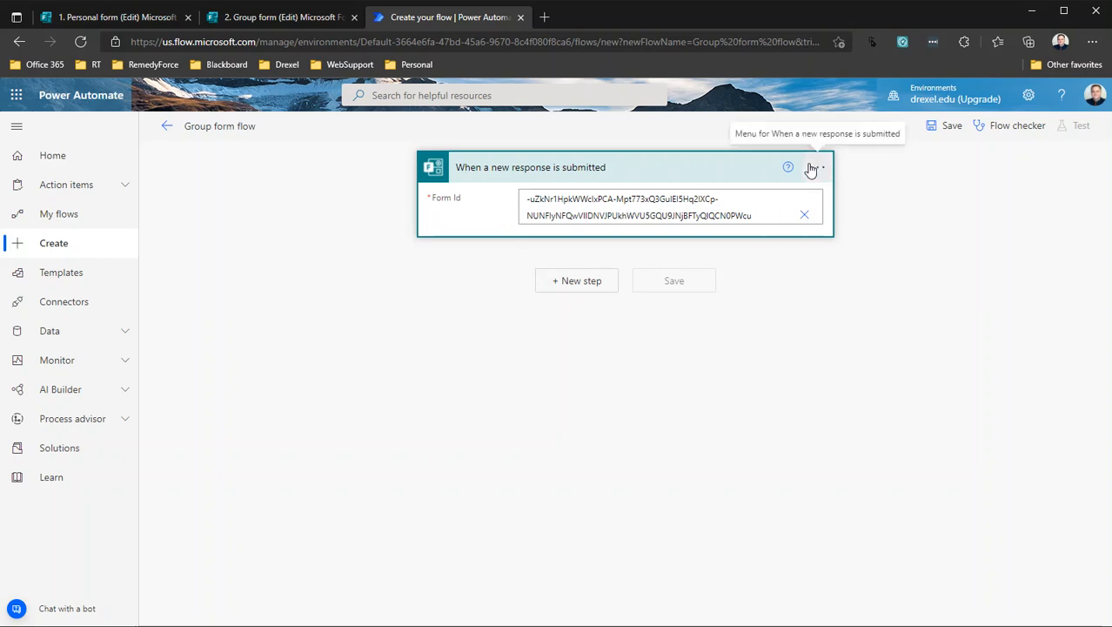
click(817, 167)
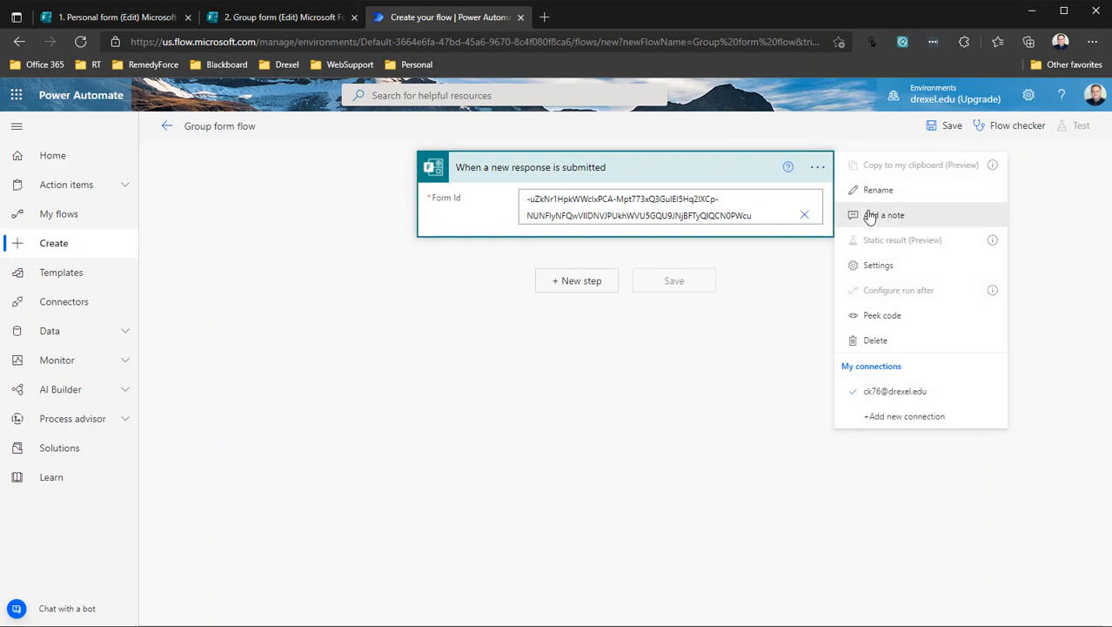
click(884, 215)
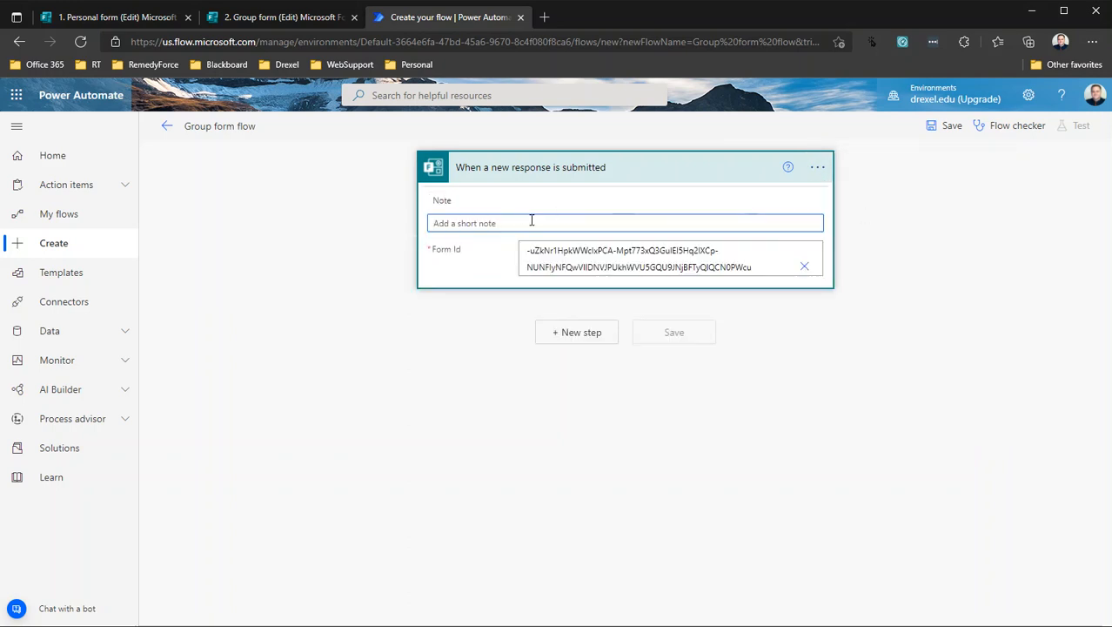
text(form name: 2)
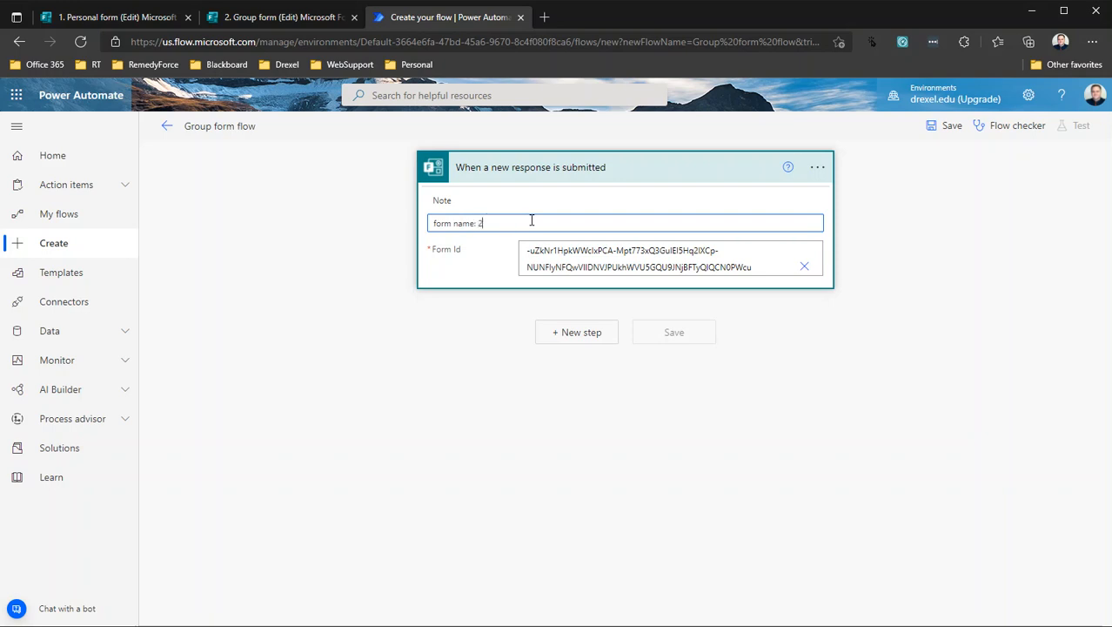
text(. Group)
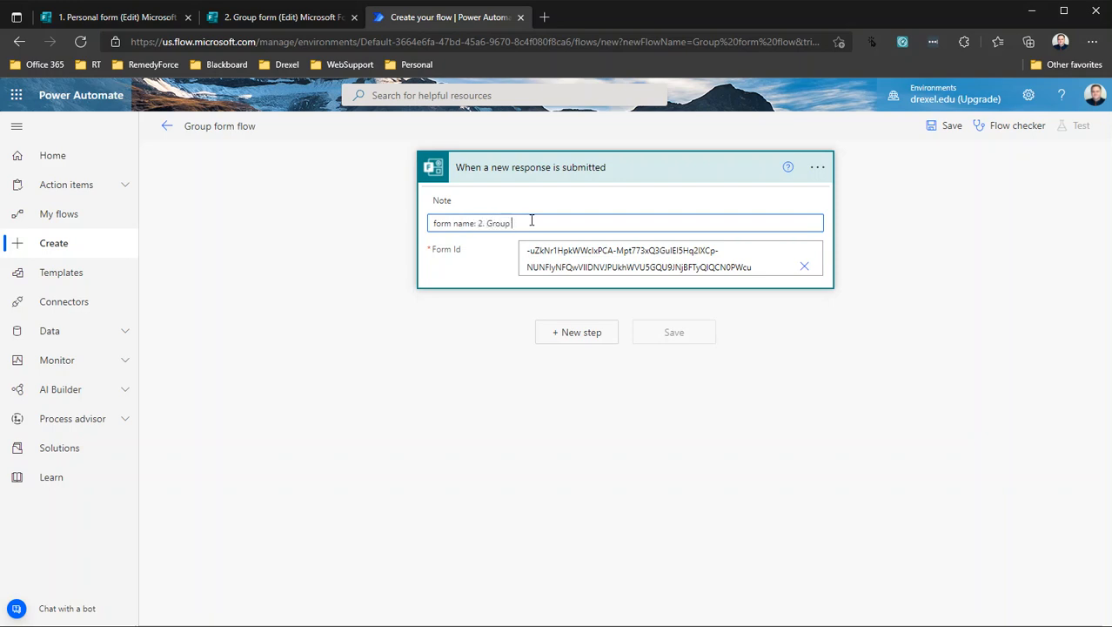
mouse_move(510, 209)
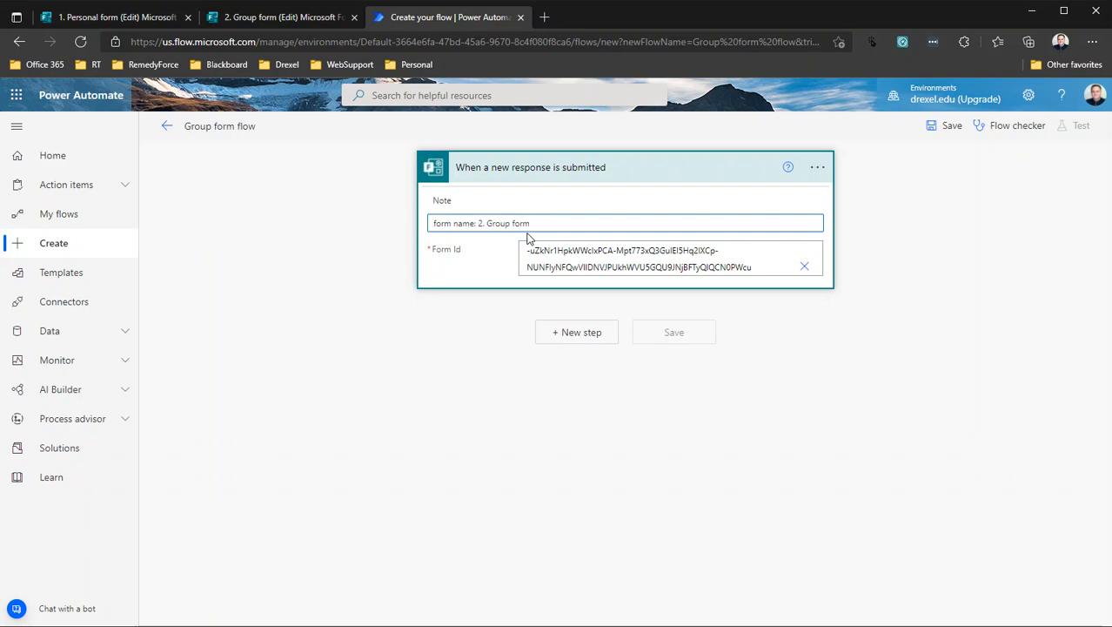
mouse_move(578, 188)
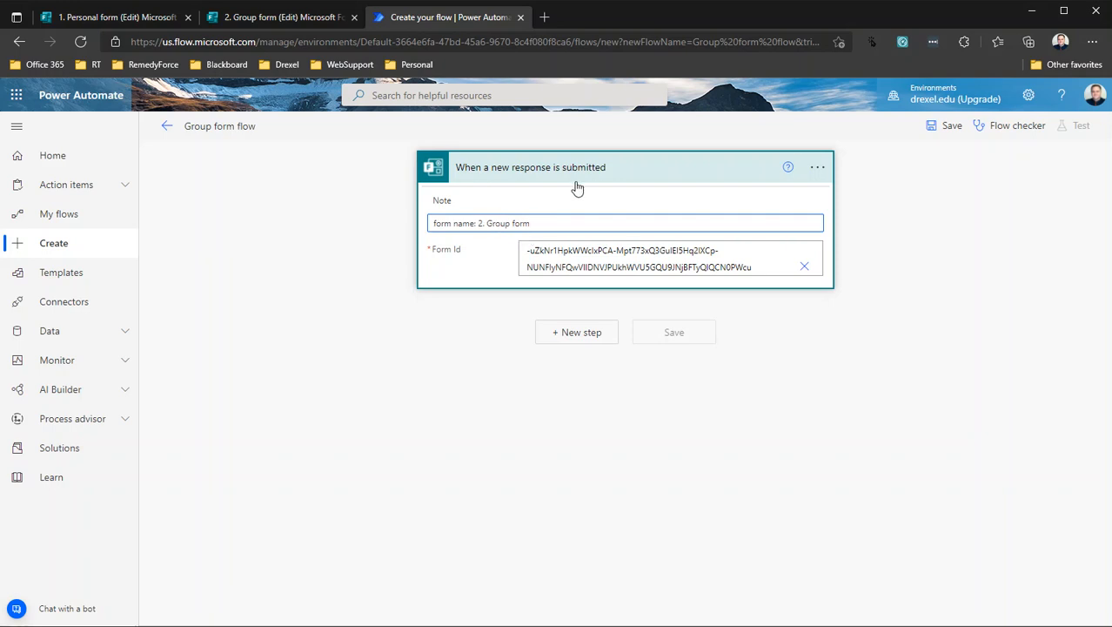
click(480, 223)
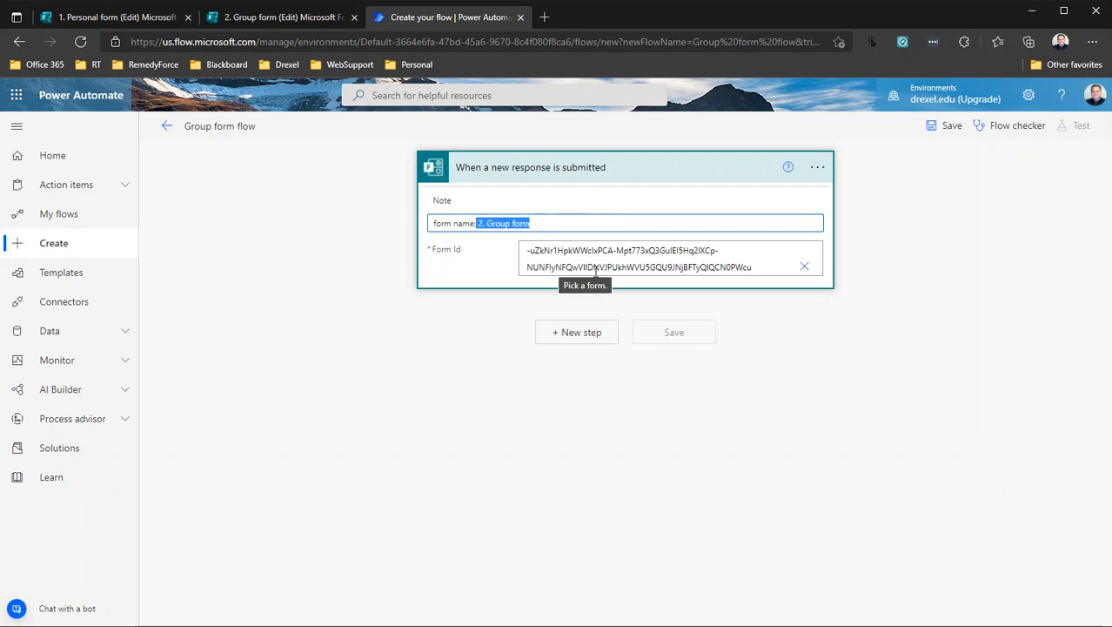
mouse_move(588, 338)
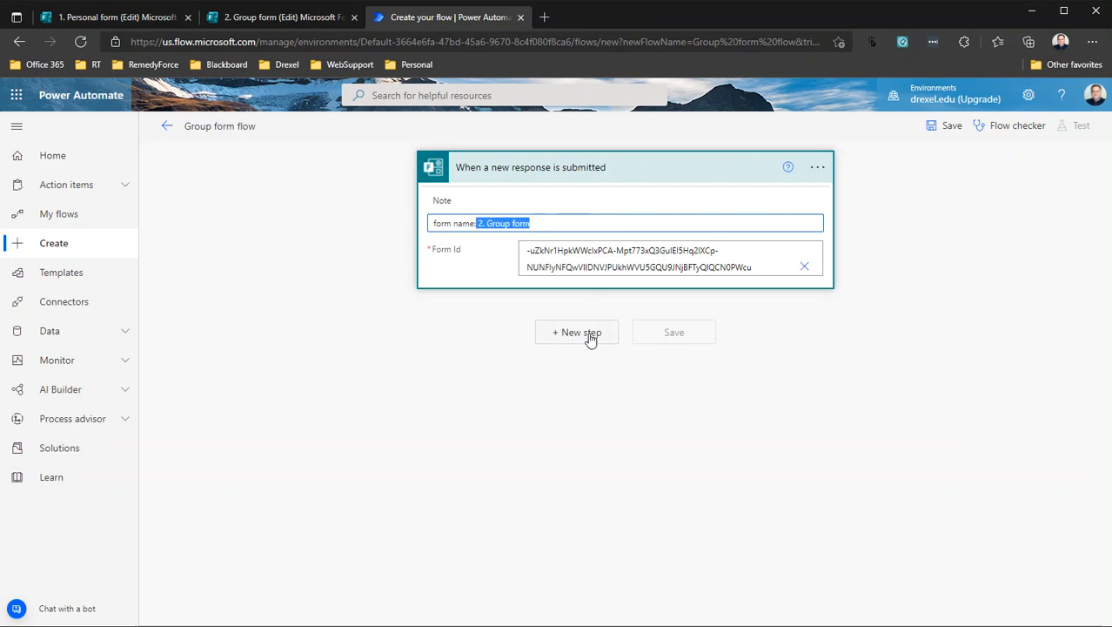
mouse_move(591, 335)
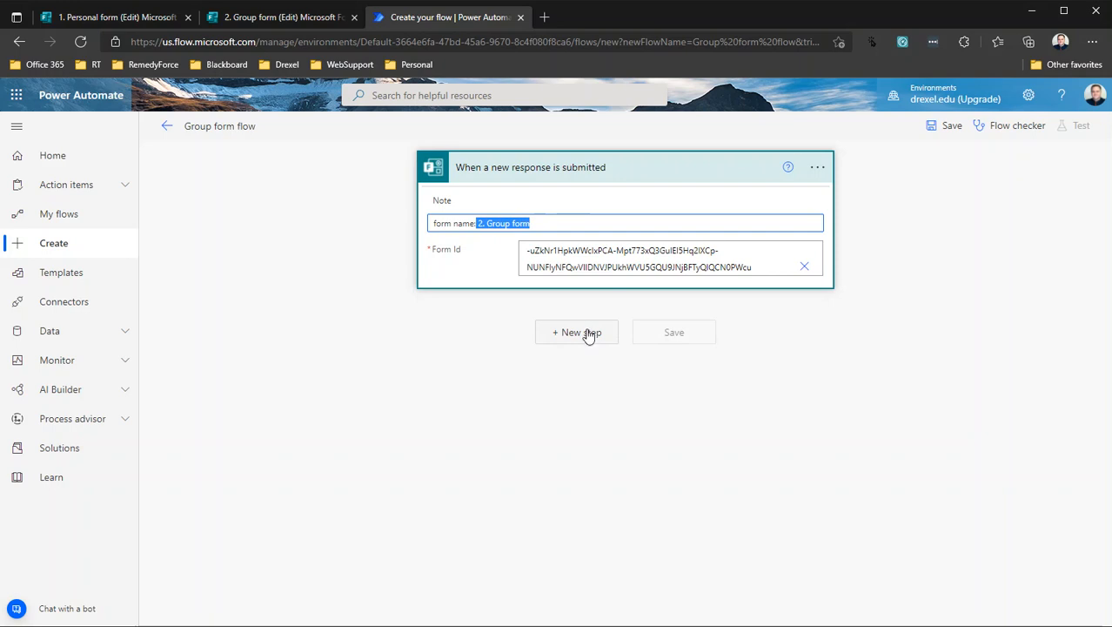
- Add a Get response details action to the Group form flow
click(576, 331)
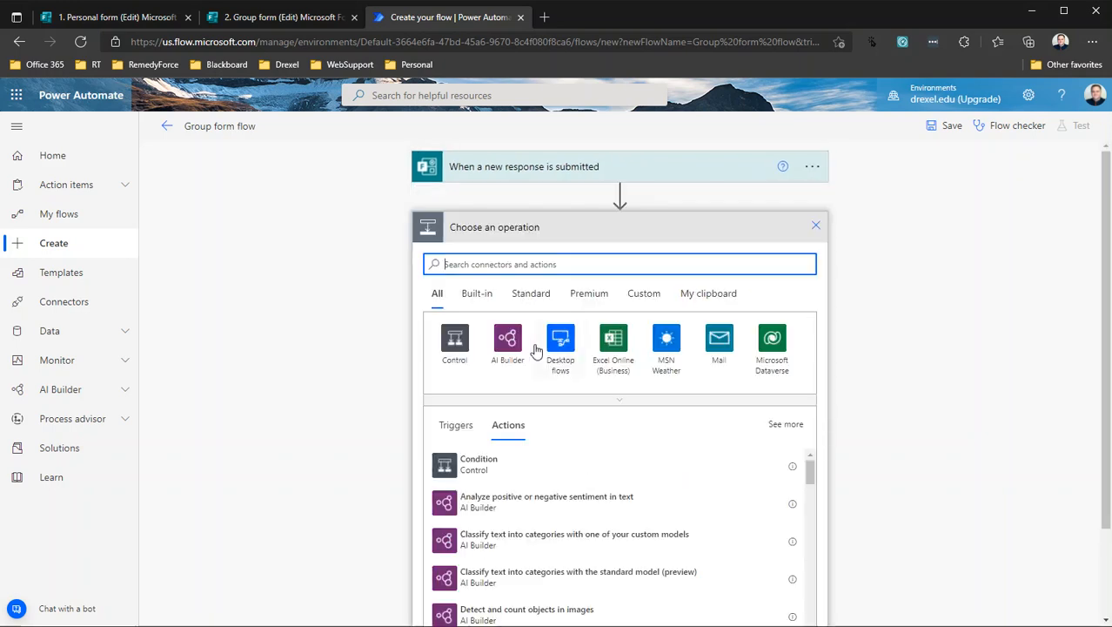
text(get rese)
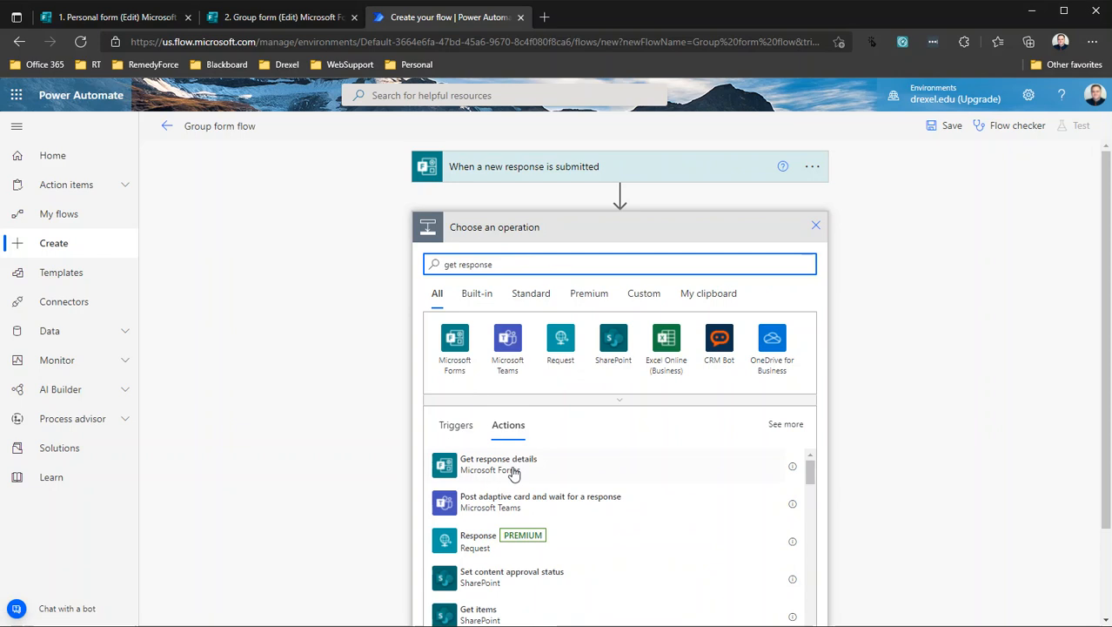
click(498, 463)
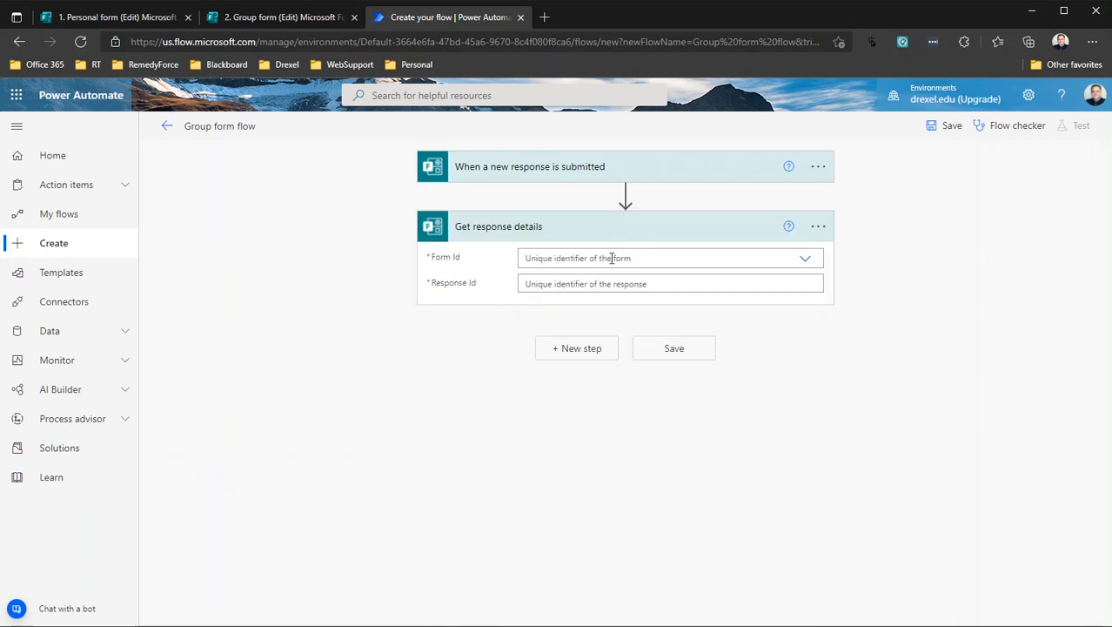
- Give it the custom form ID and the trigger's Response Id, then save
click(670, 257)
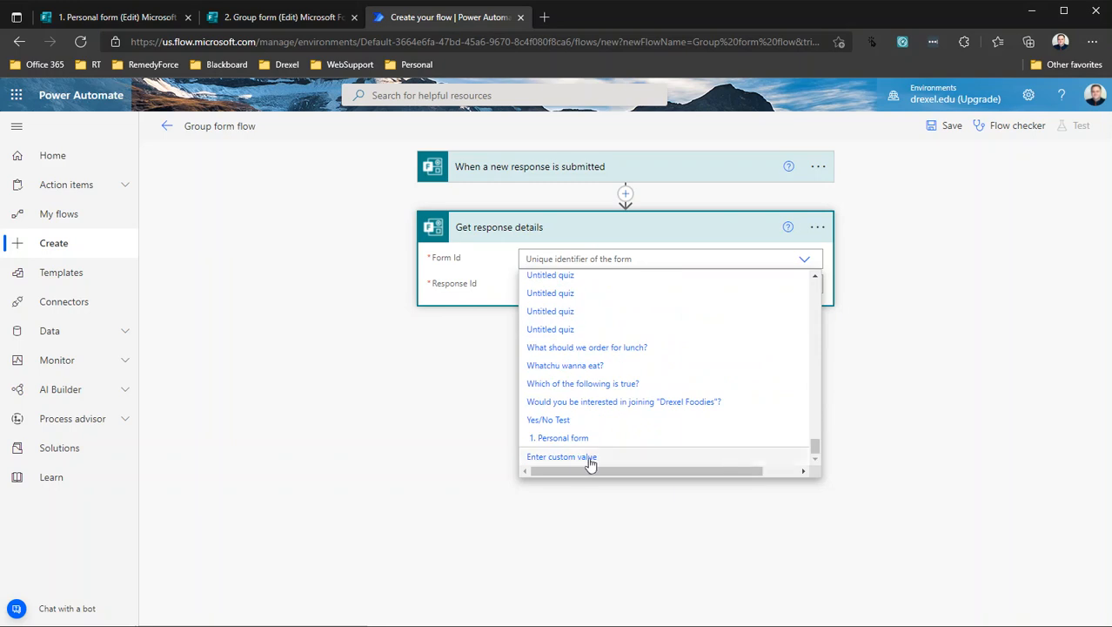
click(562, 456)
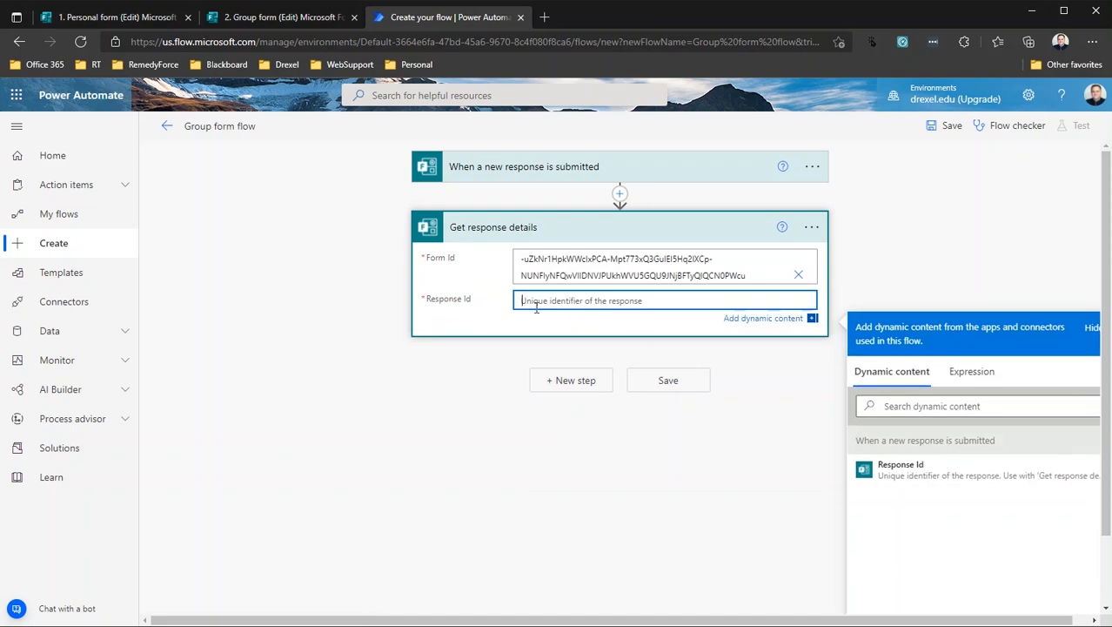
mouse_move(899, 474)
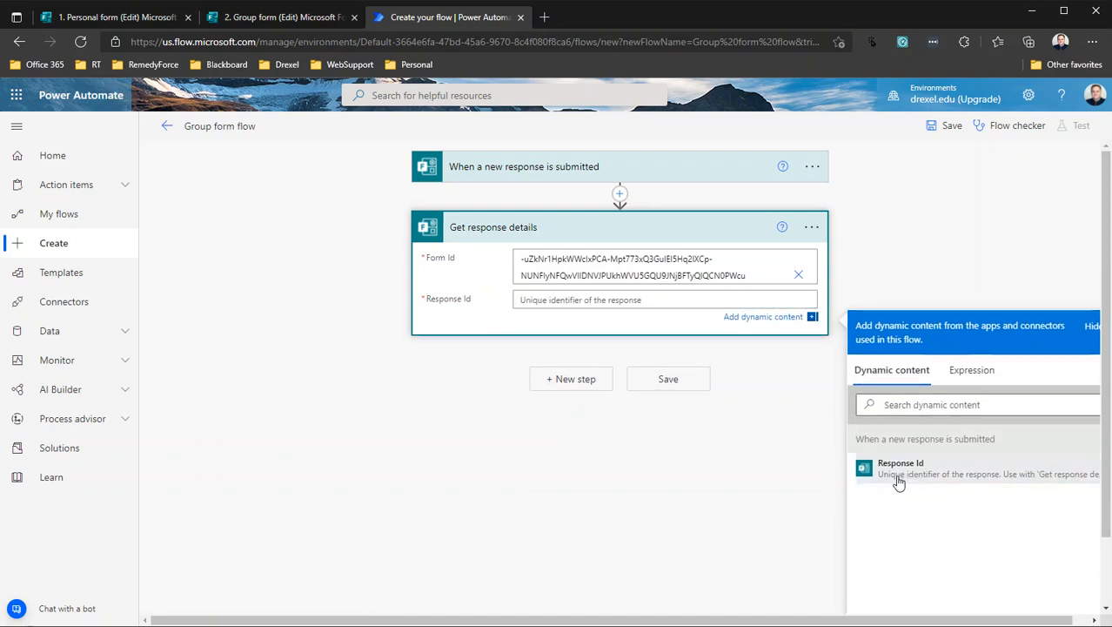
click(900, 470)
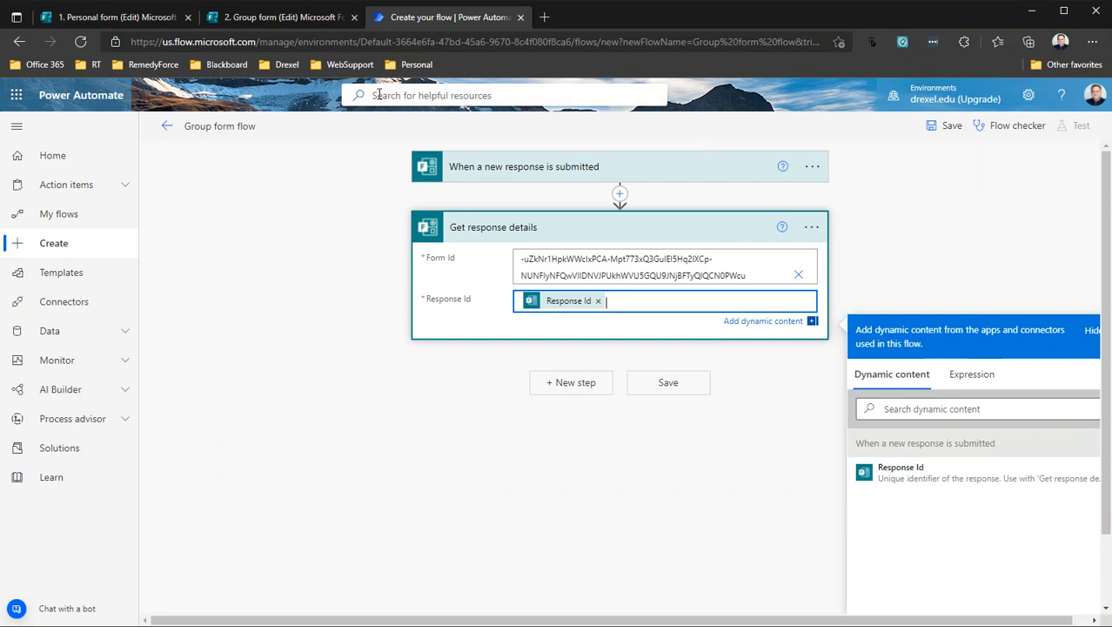
click(668, 382)
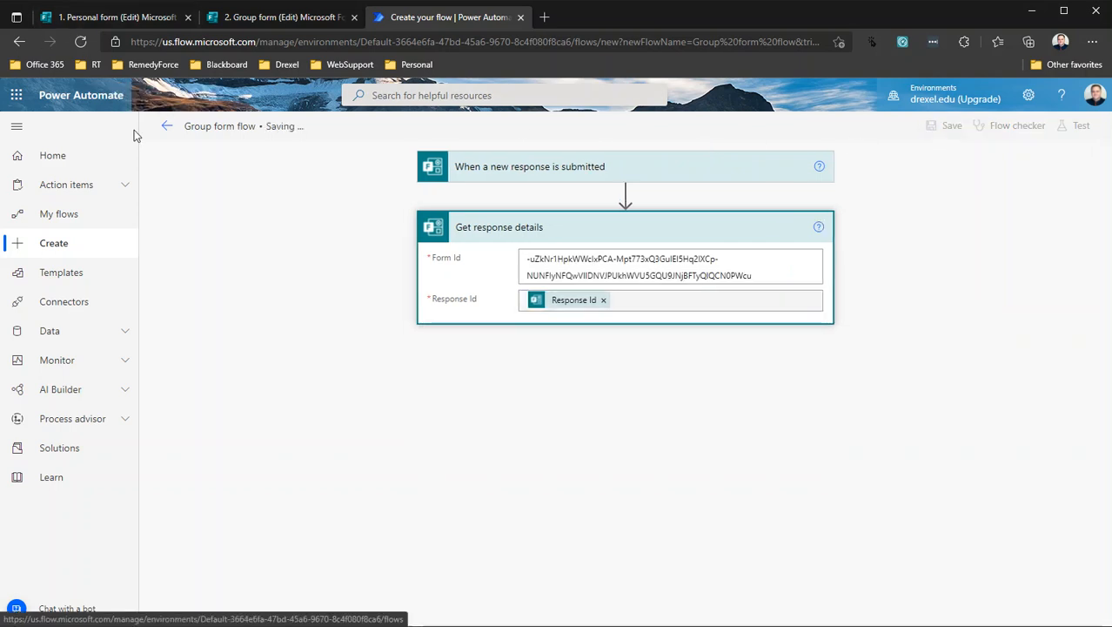
mouse_move(124, 173)
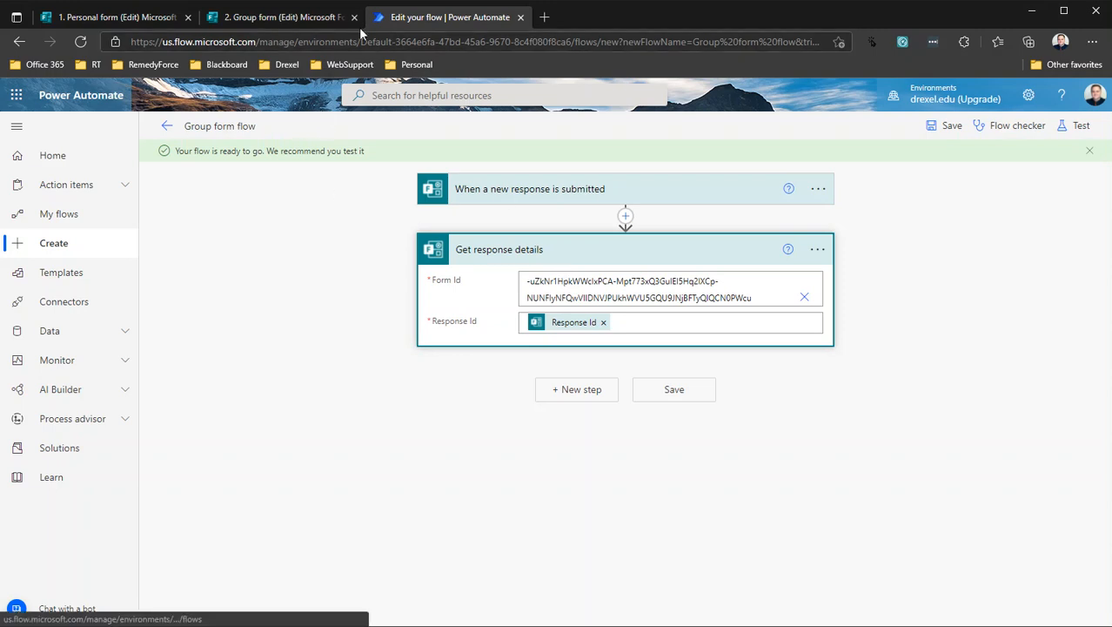
click(278, 17)
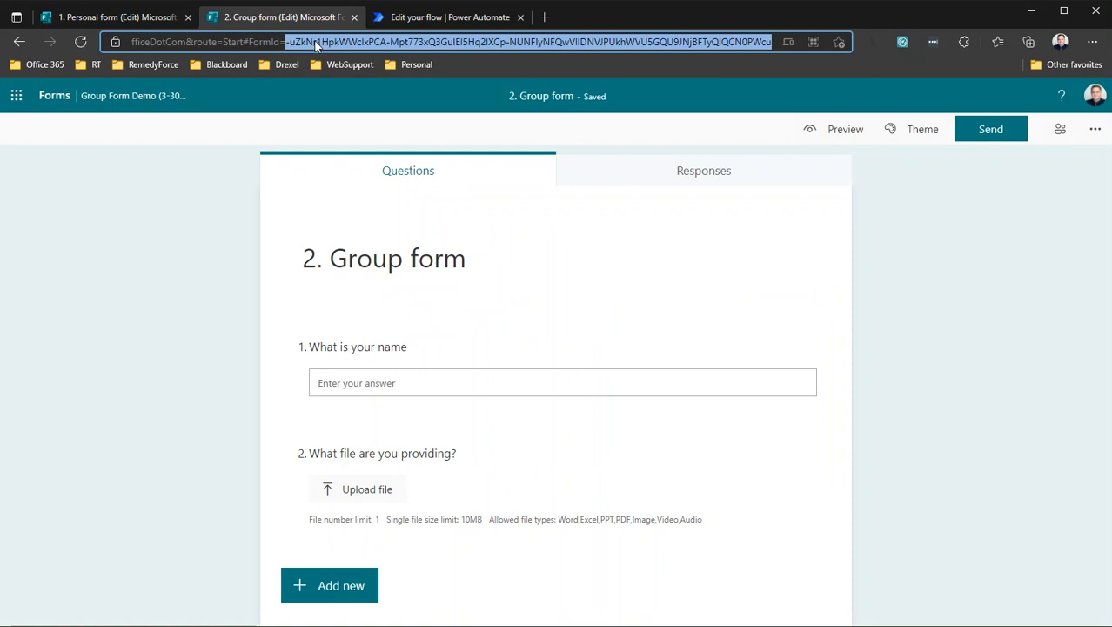
click(449, 17)
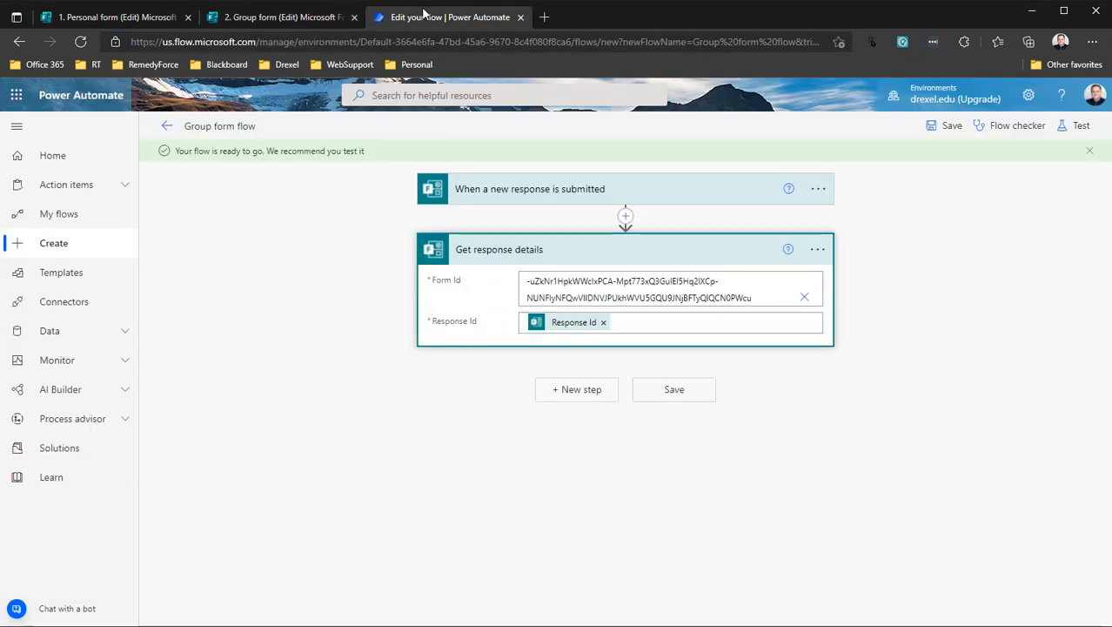
mouse_move(505, 285)
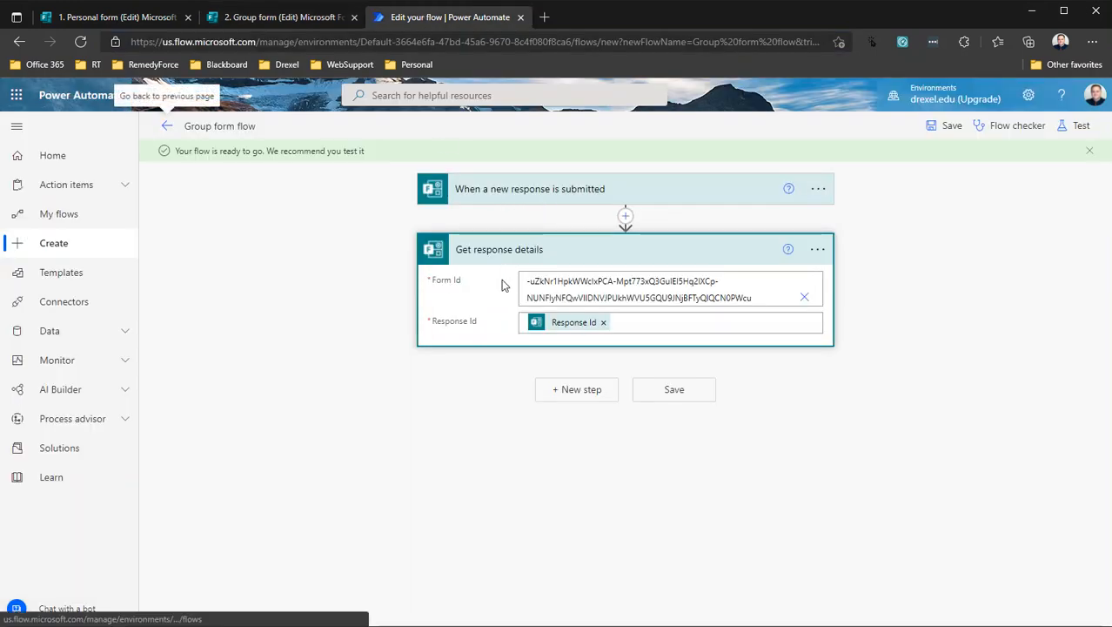
mouse_move(570, 297)
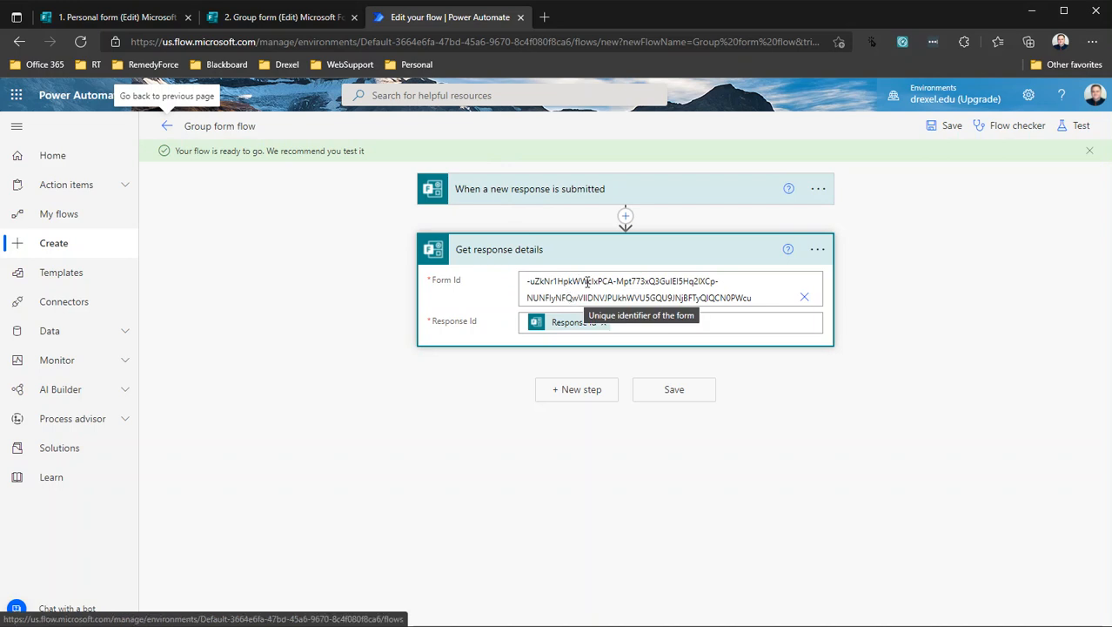
mouse_move(594, 481)
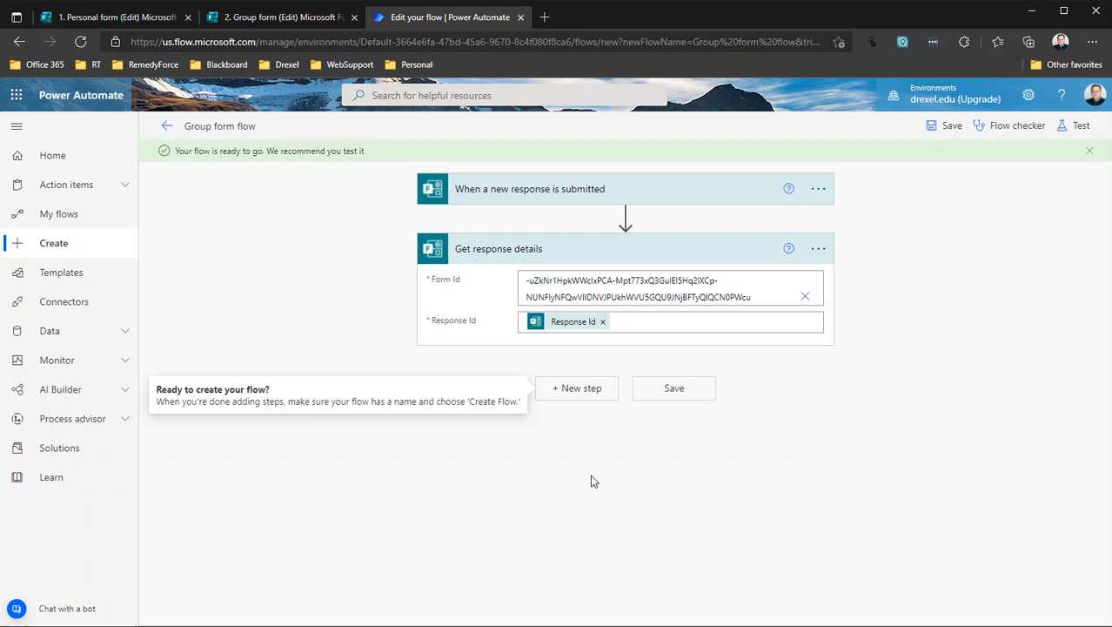
mouse_move(530, 494)
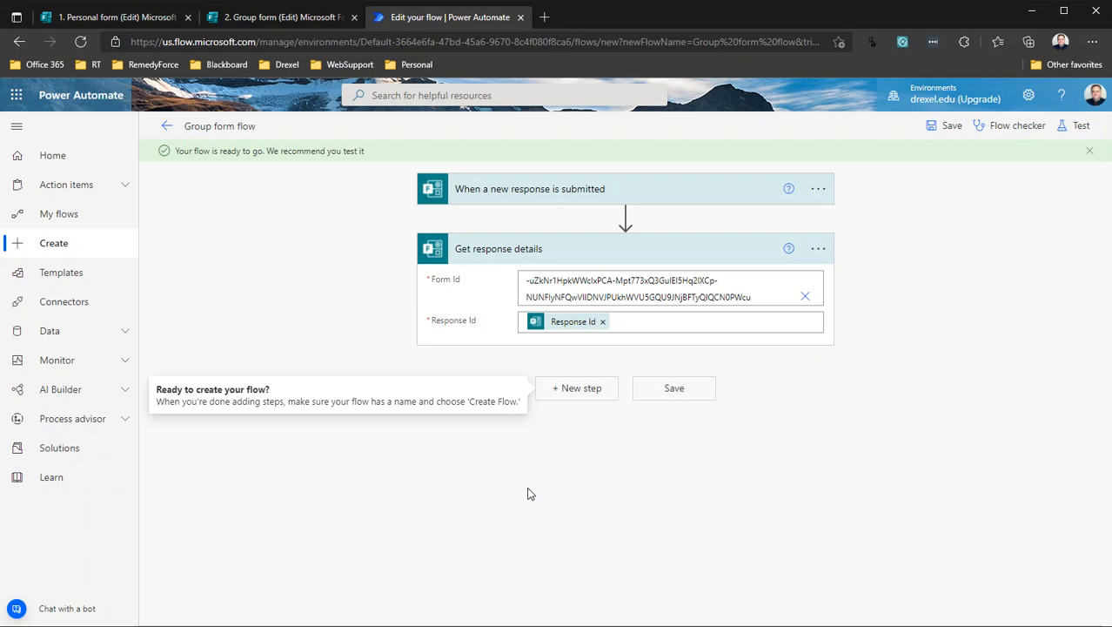